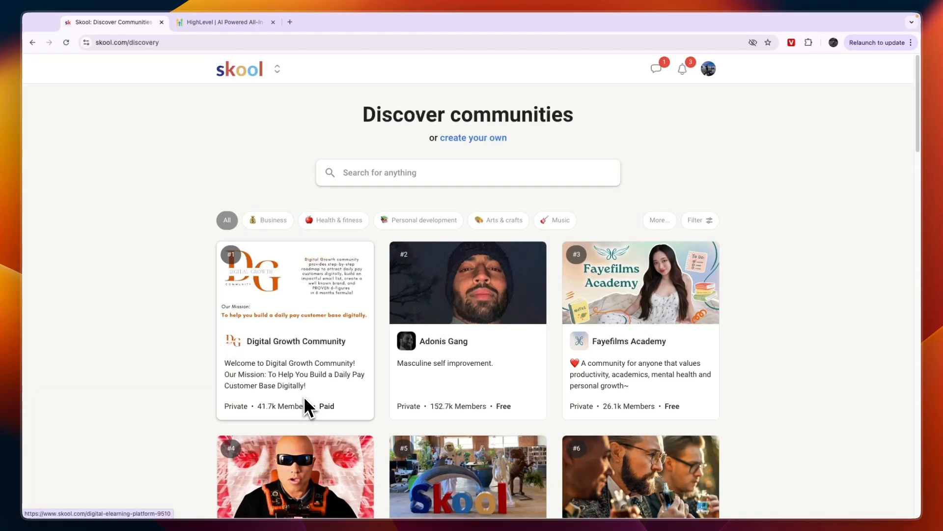
Step: Glance at the HighLevel trial page, then scroll down Skool's discovery listings
click(222, 21)
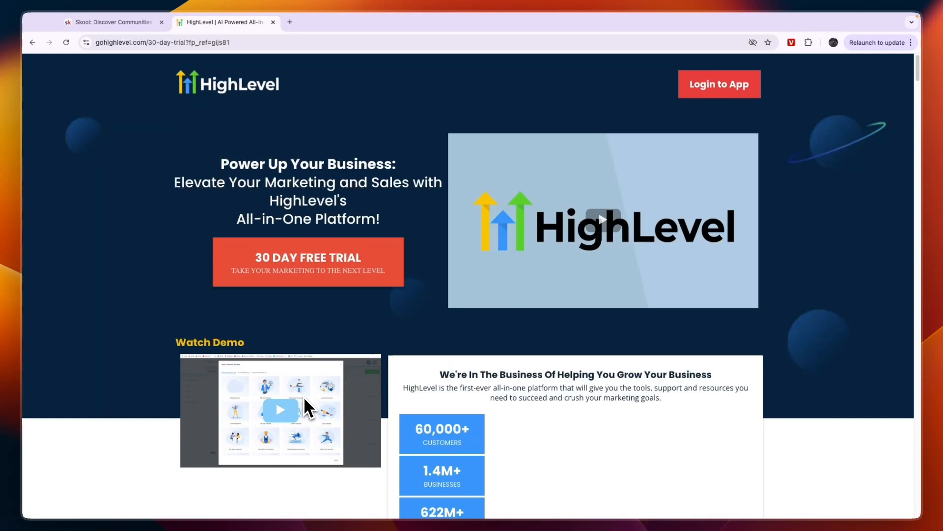
mouse_move(359, 372)
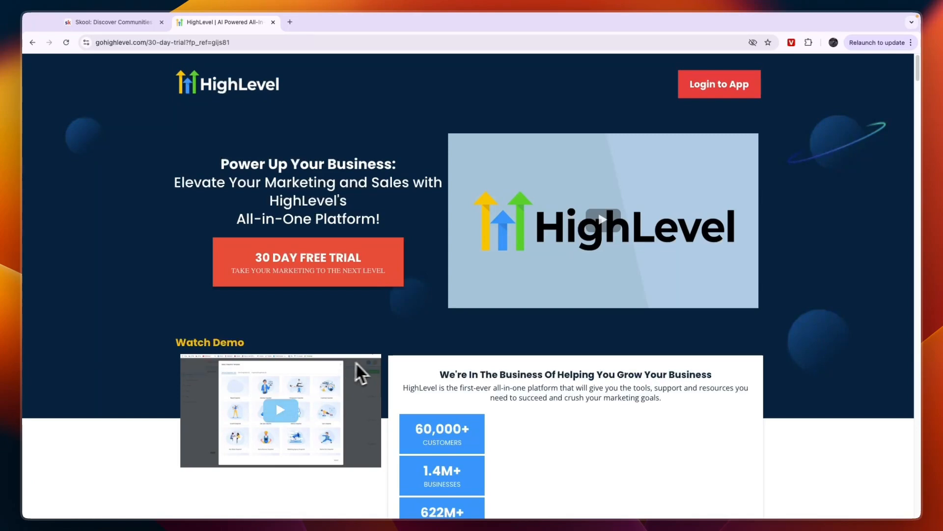
click(111, 22)
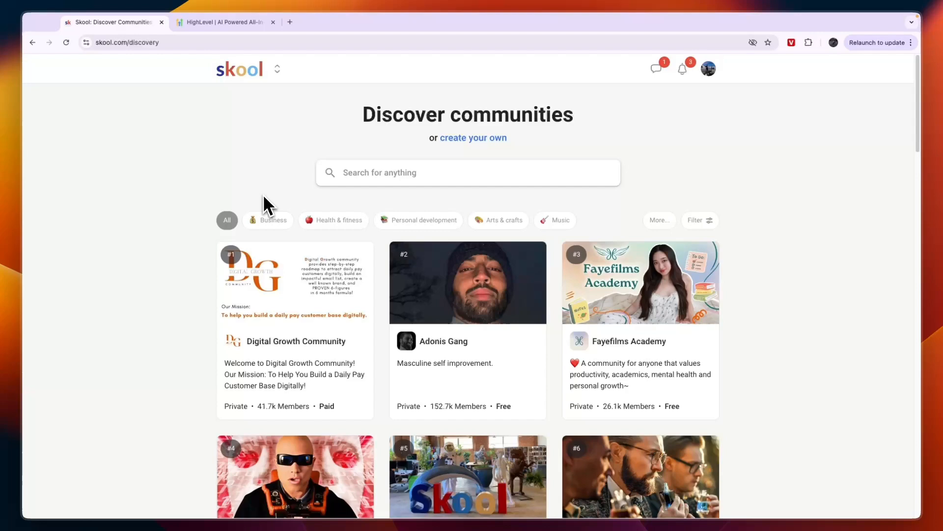
scroll(down, 3)
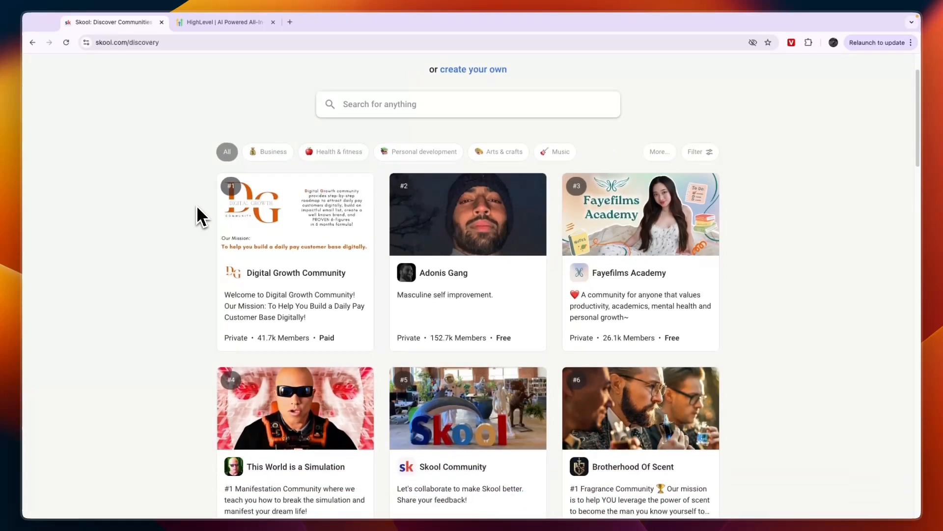
scroll(down, 3)
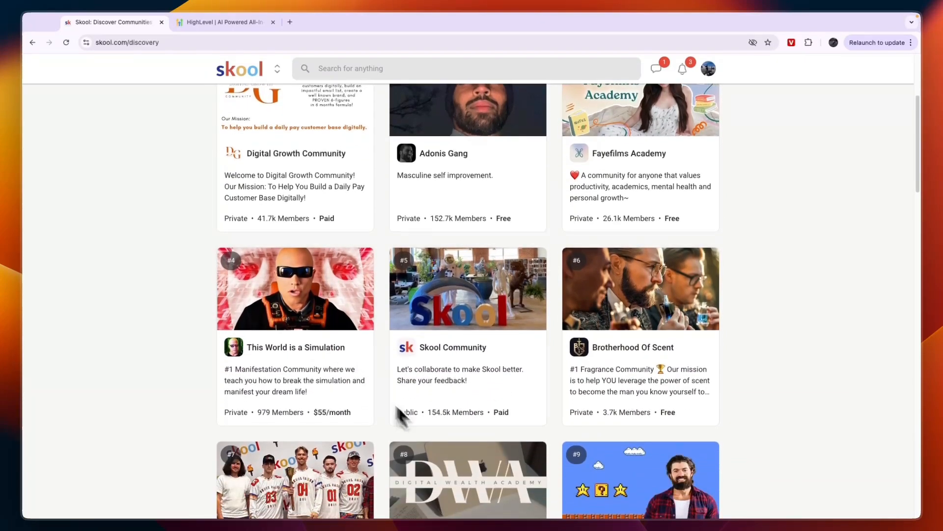
scroll(down, 3)
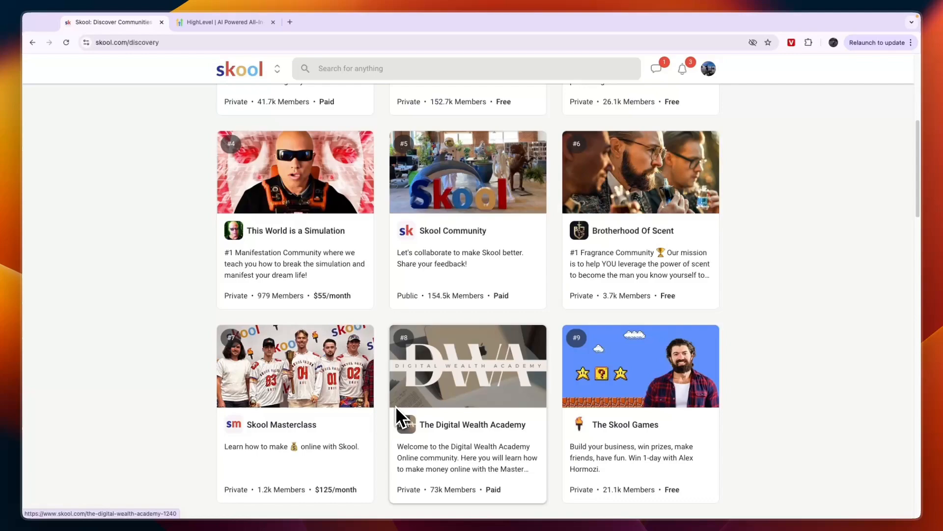
Step: Scroll down the HighLevel trial page before returning to Skool's discovery page
click(226, 22)
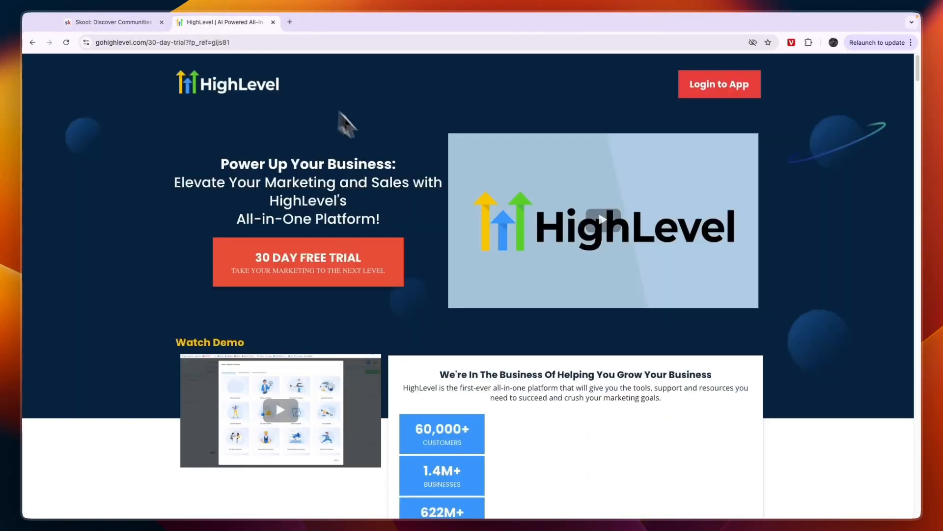
scroll(down, 3)
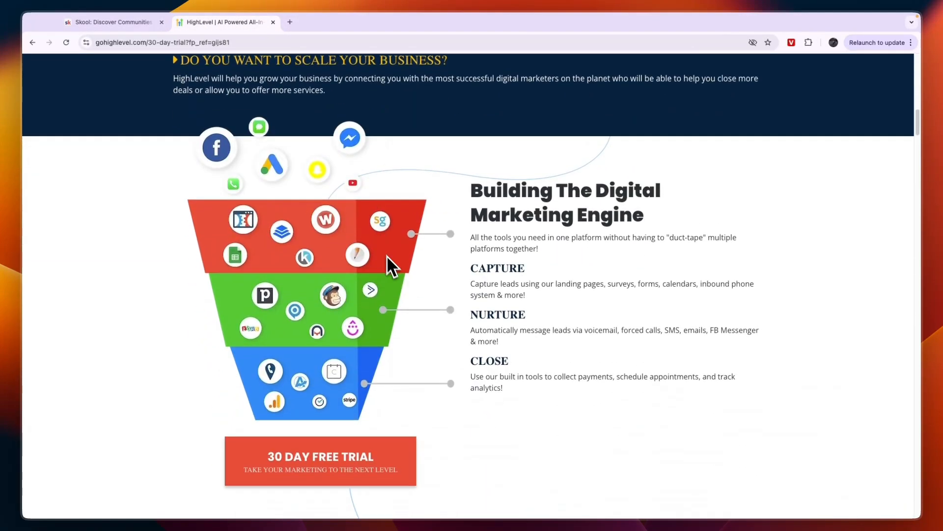
scroll(down, 3)
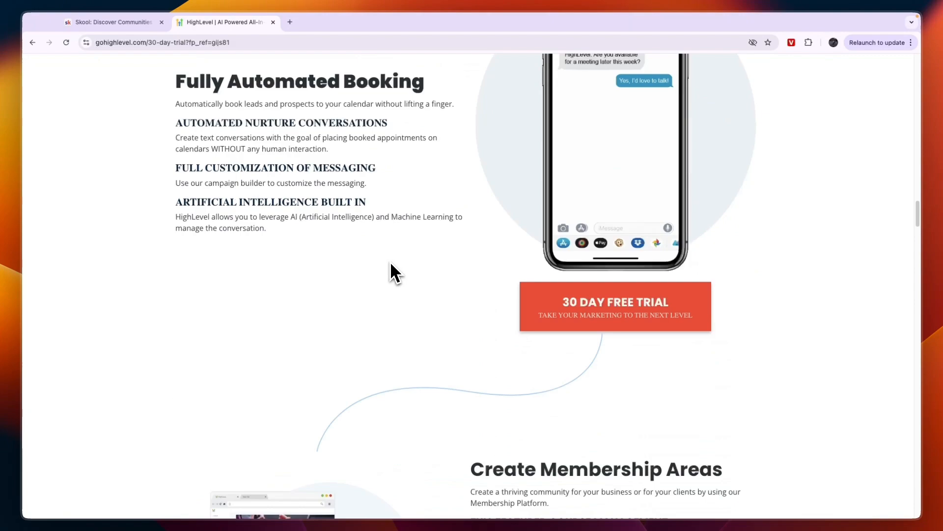
scroll(down, 3)
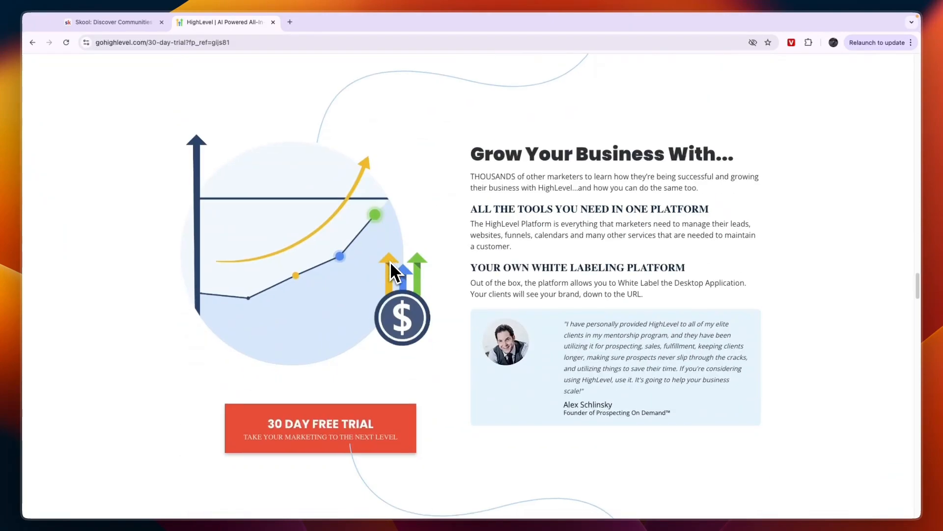
click(111, 22)
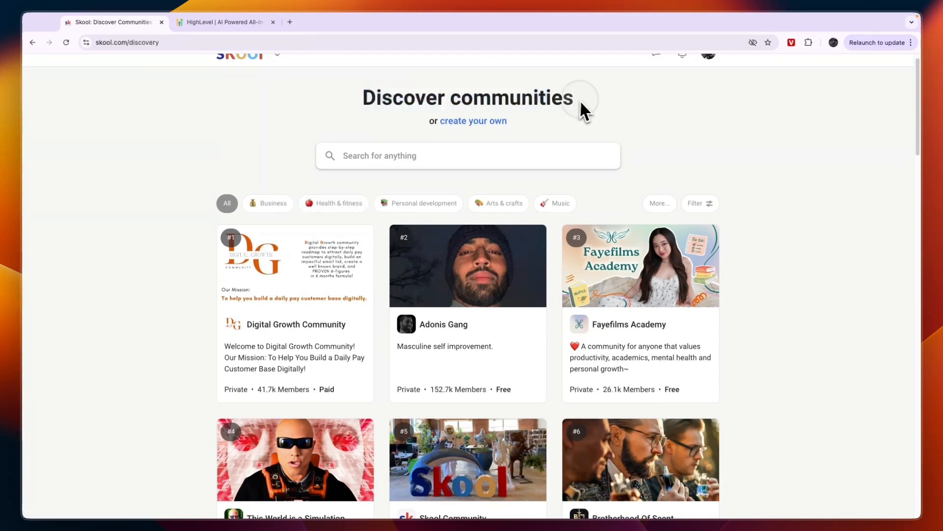
Step: Open a community owner's profile, then the Make Money on YouTube community from it
scroll(down, 3)
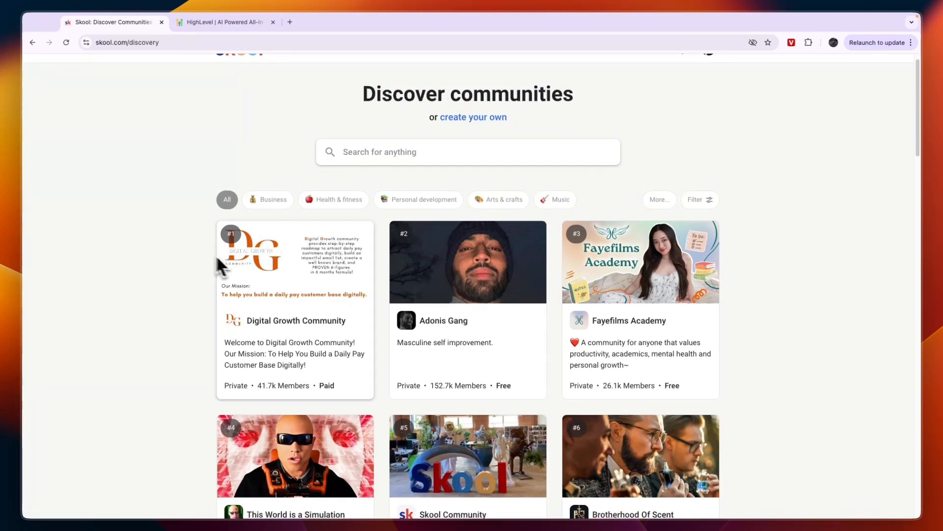
click(295, 455)
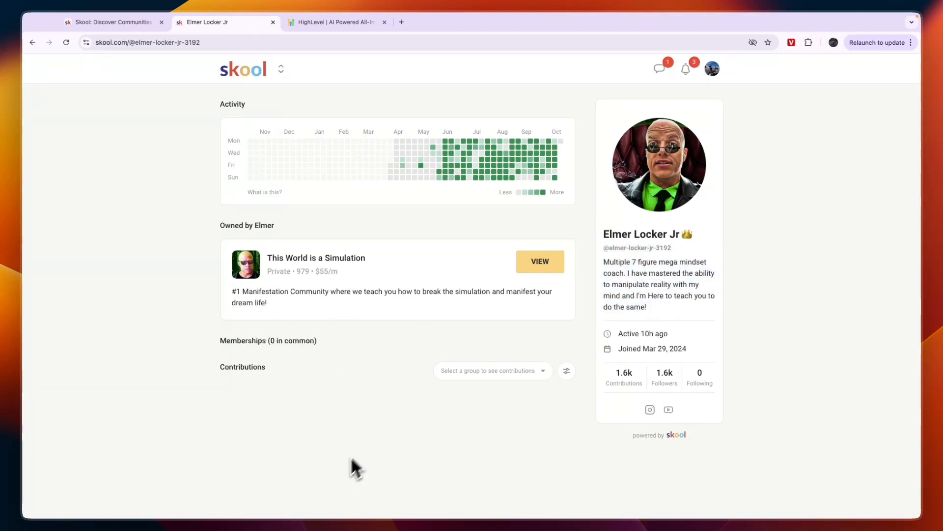
mouse_move(285, 394)
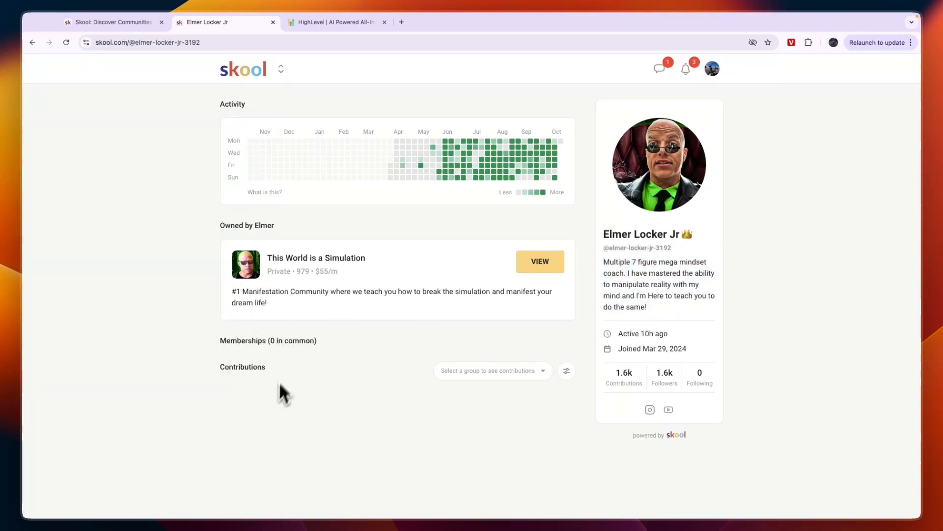
mouse_move(307, 378)
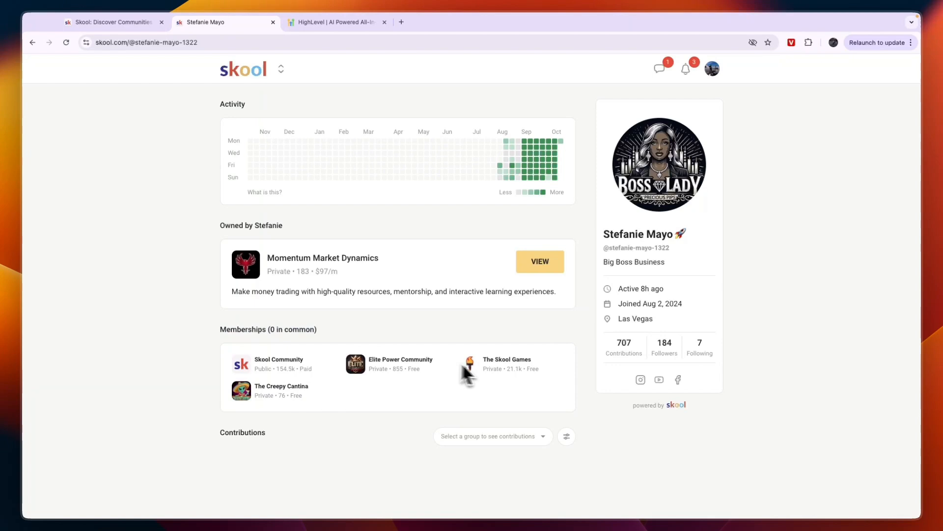
click(400, 363)
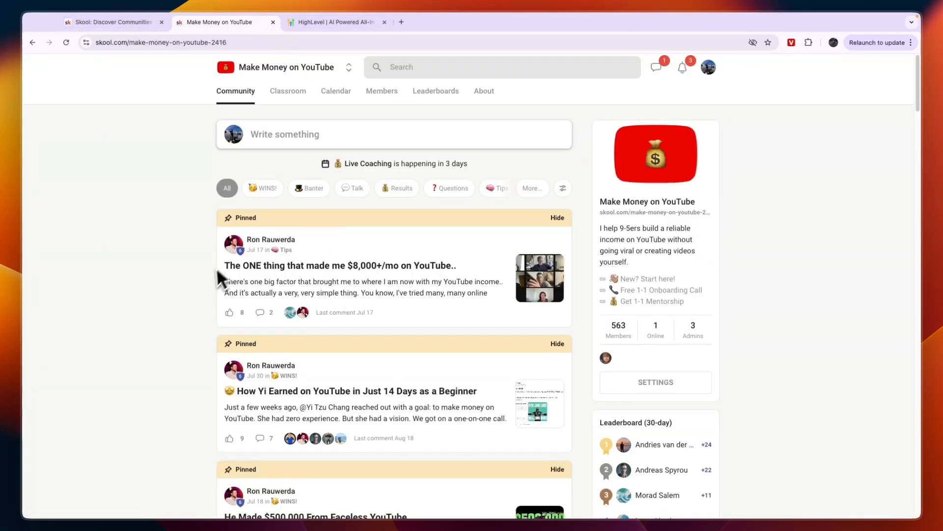
Step: Scroll through the Make Money on YouTube community feed and back up
scroll(down, 3)
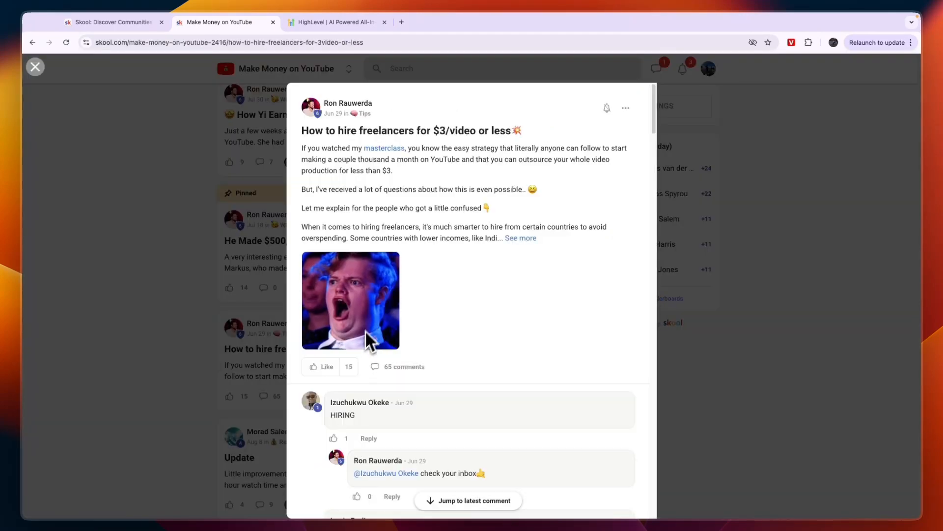
scroll(down, 3)
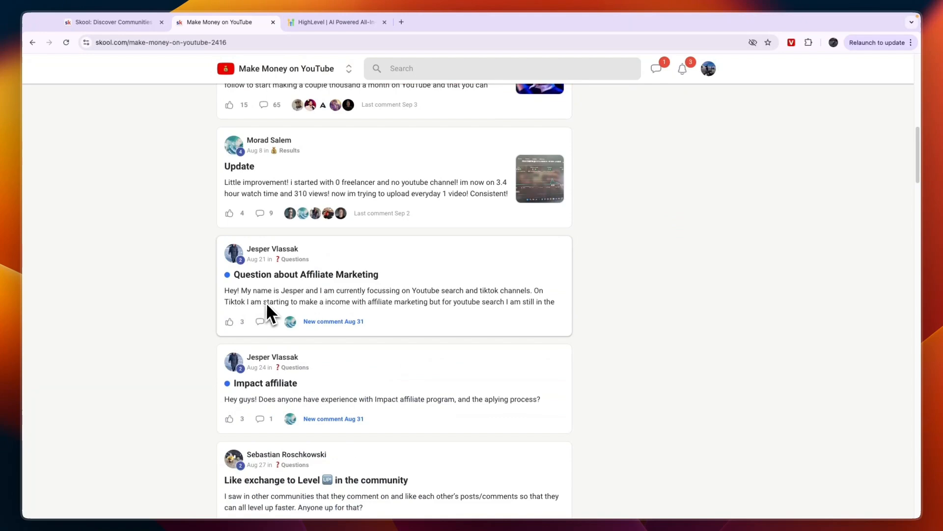
scroll(up, 3)
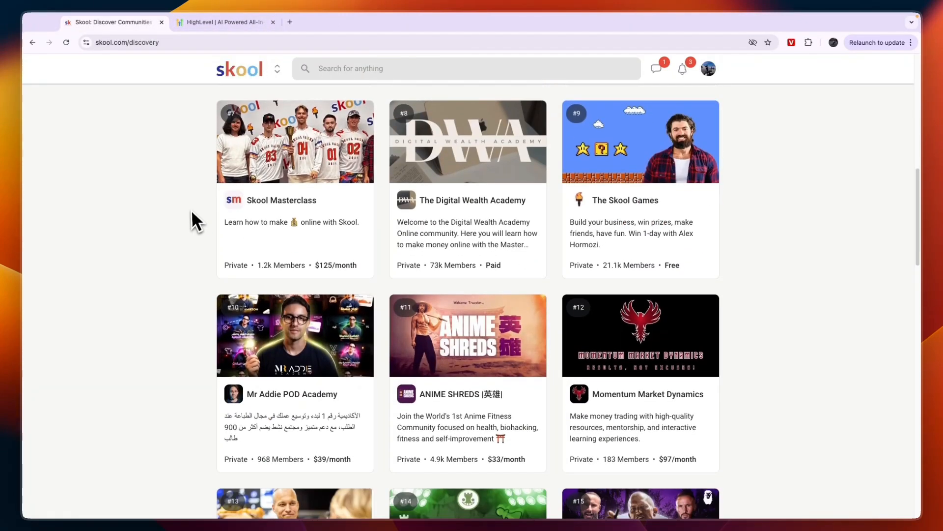
Step: Scroll down Skool's discovery rankings and back up toward the categories
scroll(down, 3)
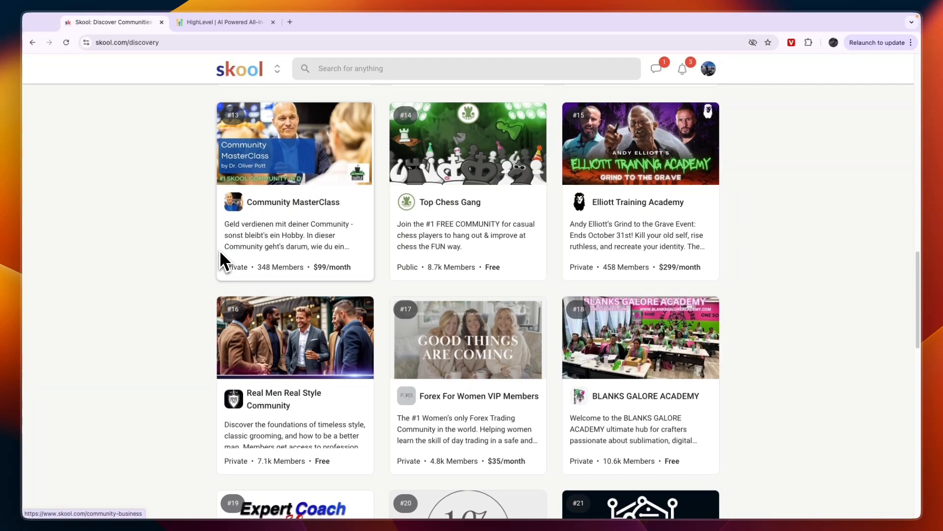
scroll(down, 3)
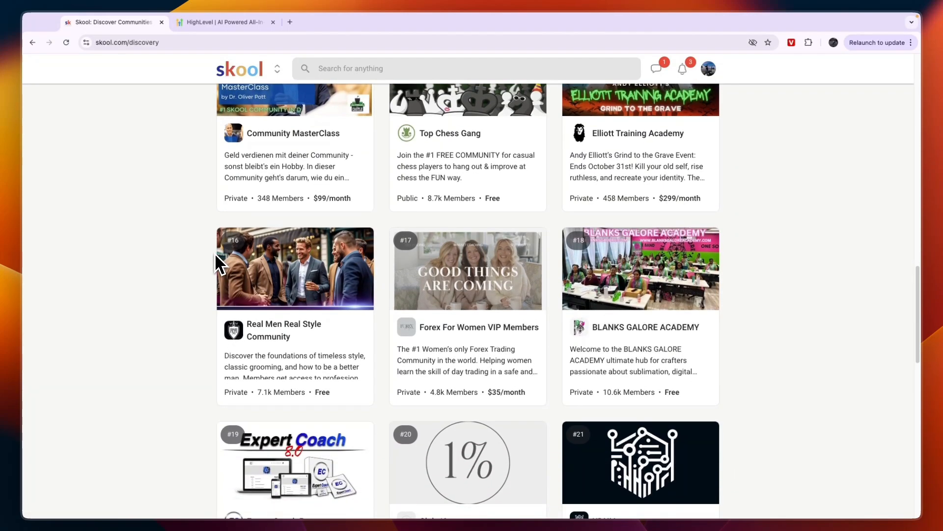
scroll(down, 3)
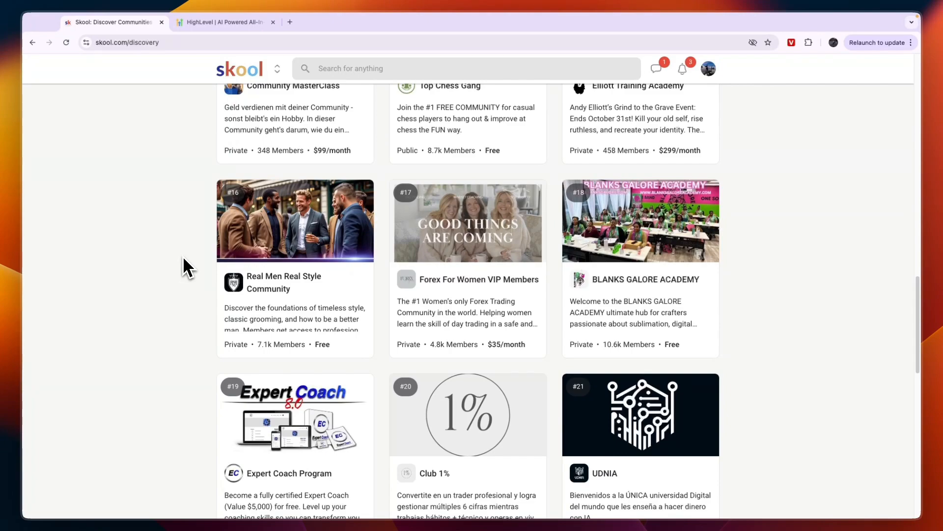
scroll(up, 3)
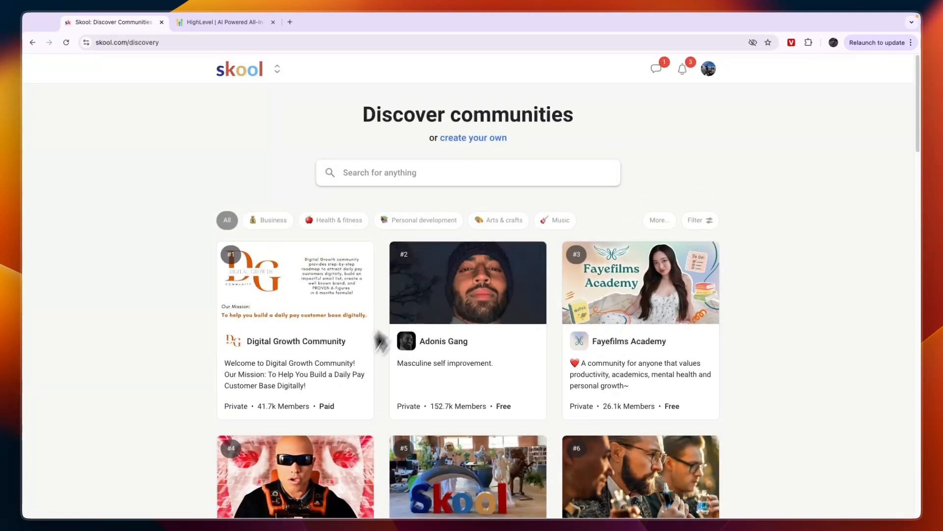
Step: Filter communities to Personal development, then Productivity, and scroll the results
click(269, 219)
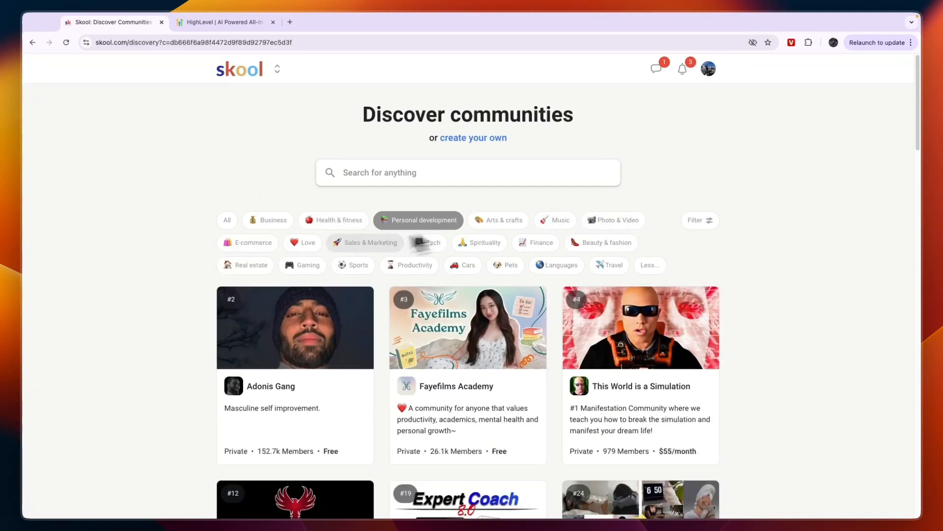
click(414, 265)
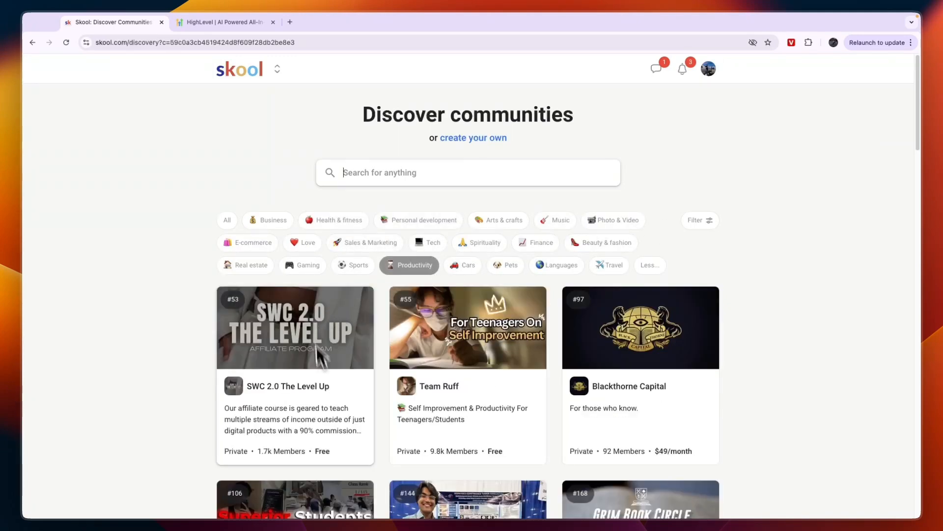
scroll(down, 3)
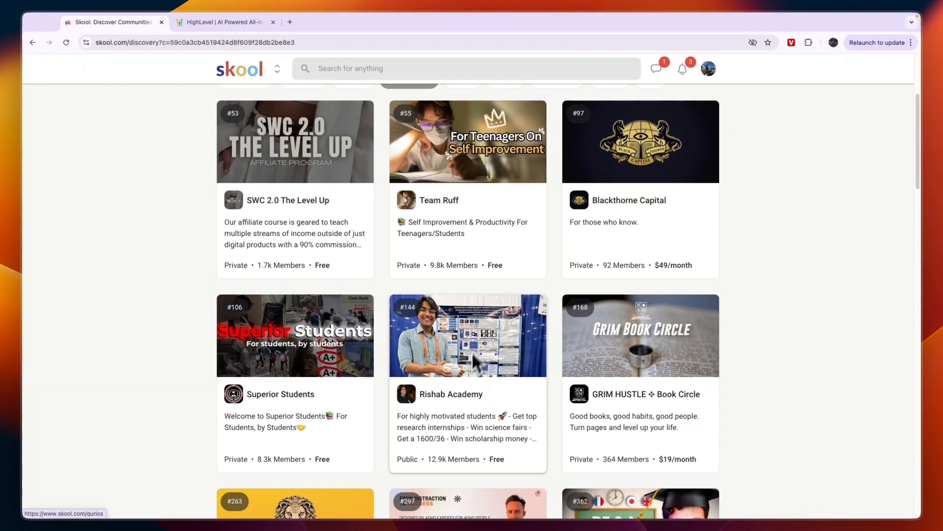
scroll(down, 3)
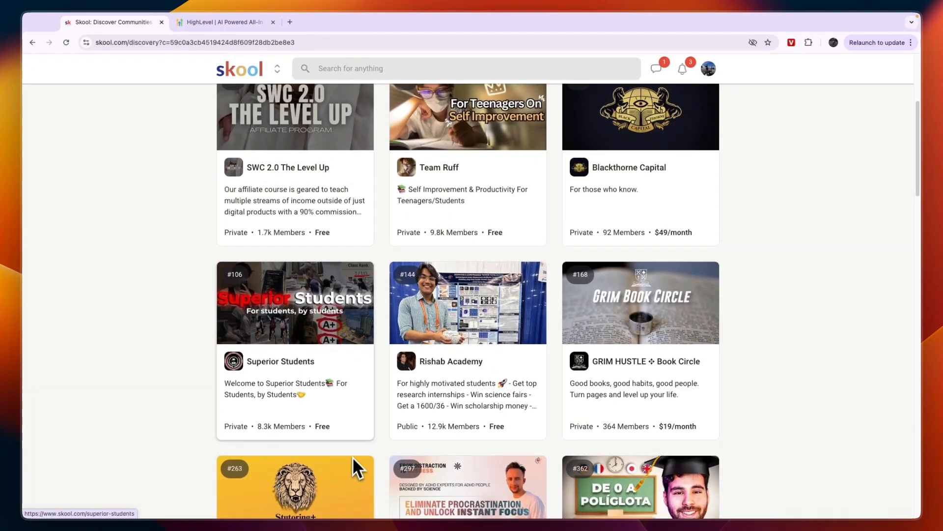
click(223, 21)
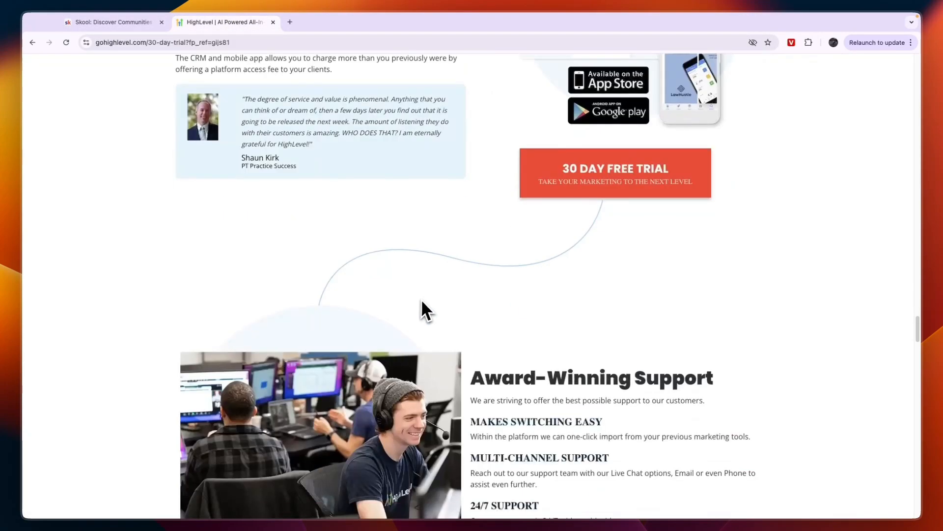
Step: Review HighLevel's features table totaling $7,111 versus $297 per month, checking Skool between
scroll(down, 3)
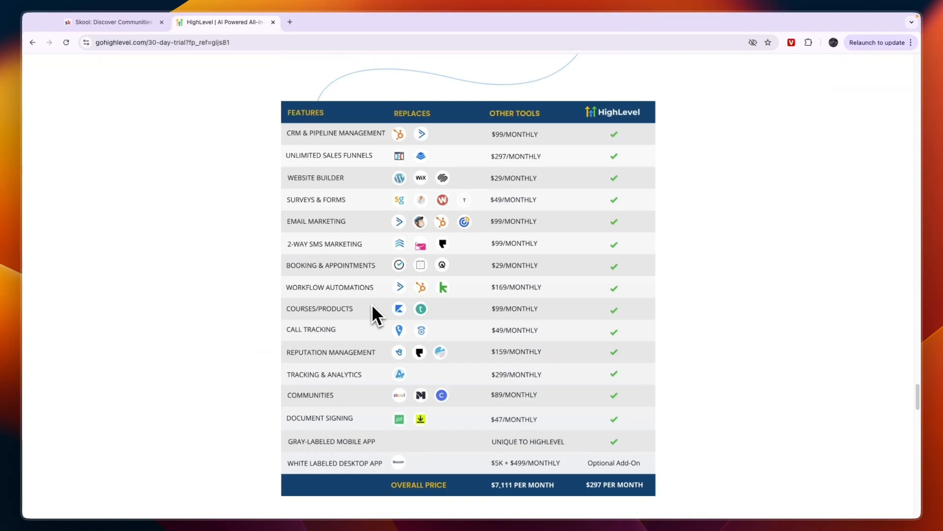
scroll(down, 3)
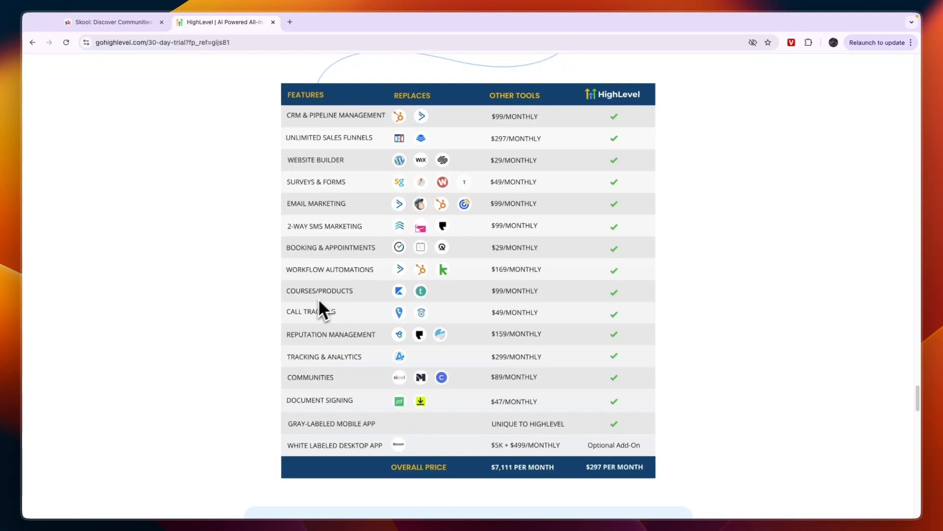
mouse_move(375, 336)
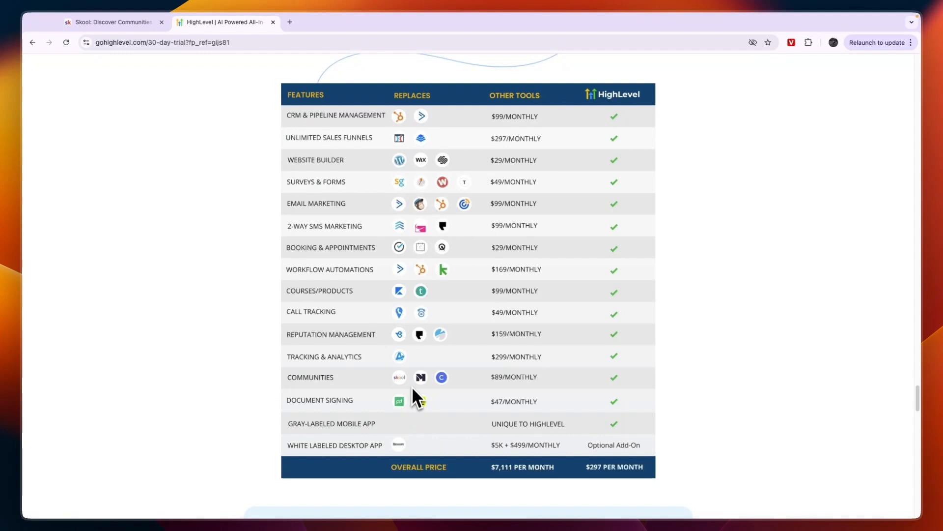
click(111, 22)
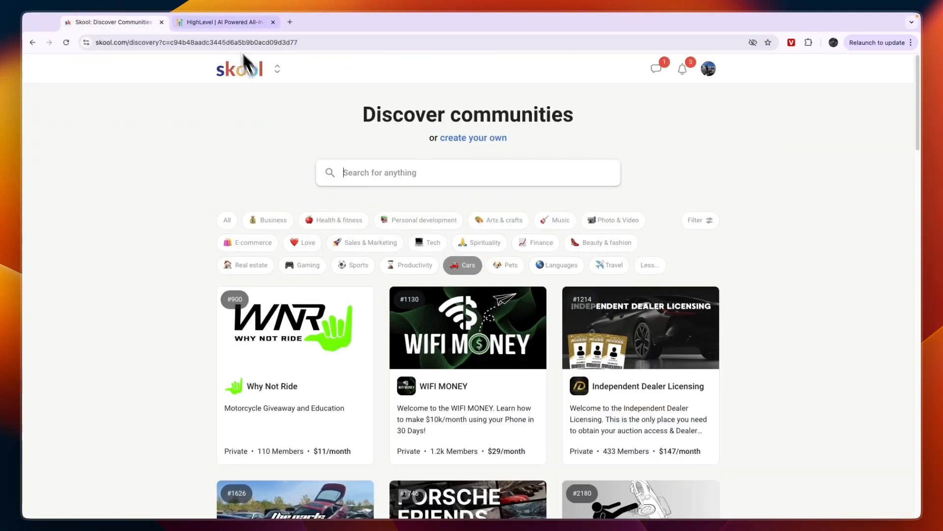
click(225, 22)
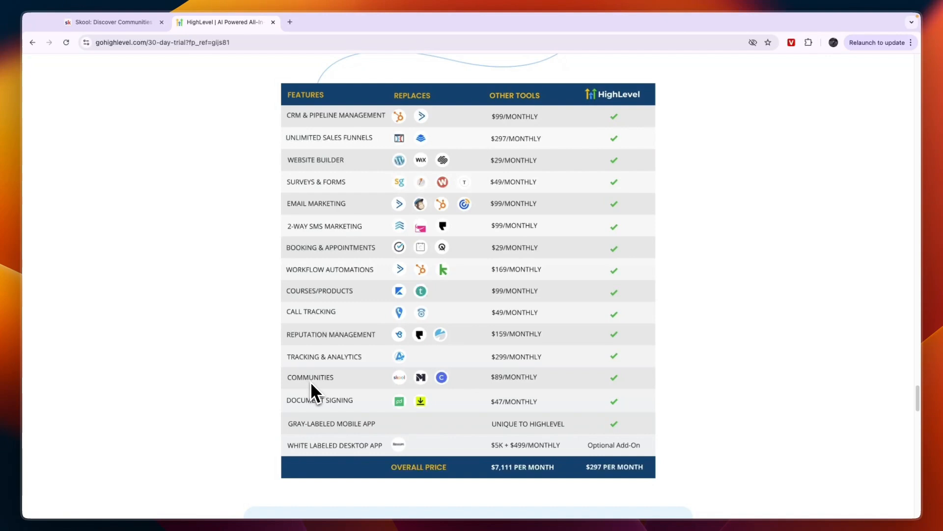
mouse_move(317, 343)
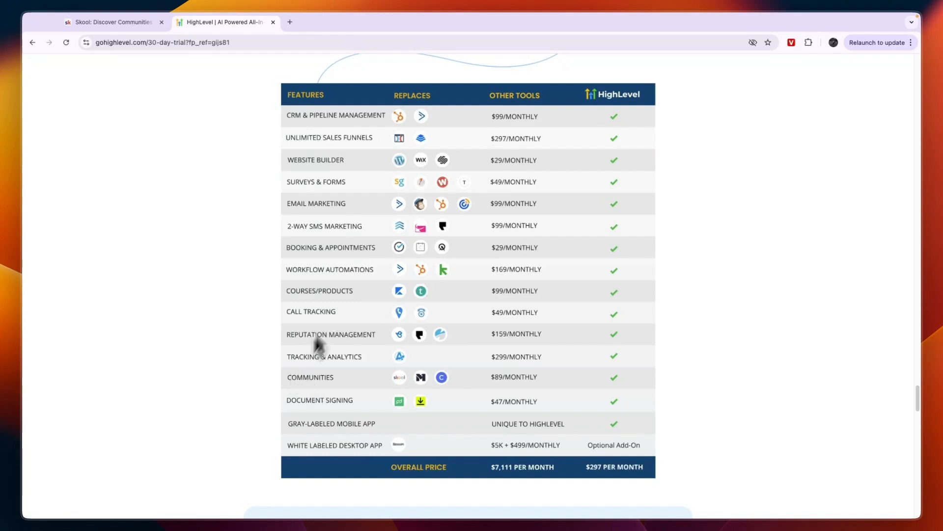
mouse_move(348, 230)
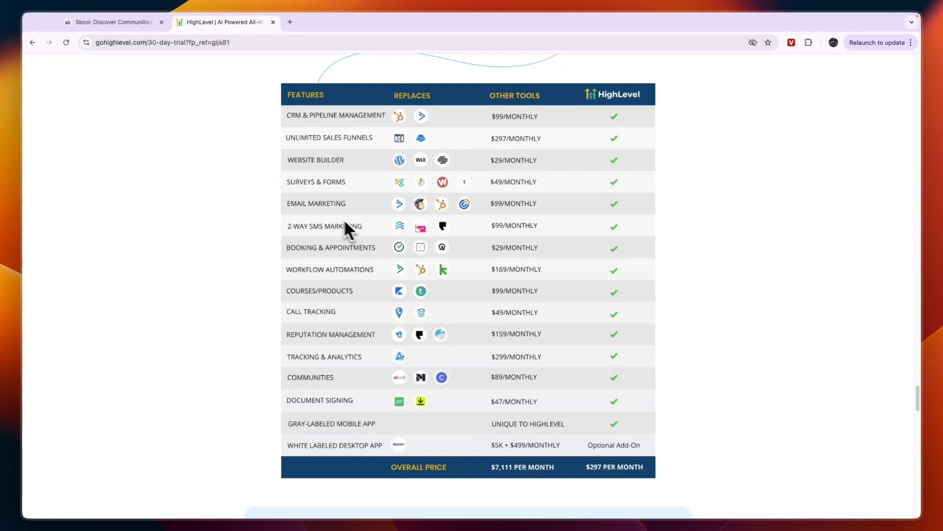
mouse_move(351, 214)
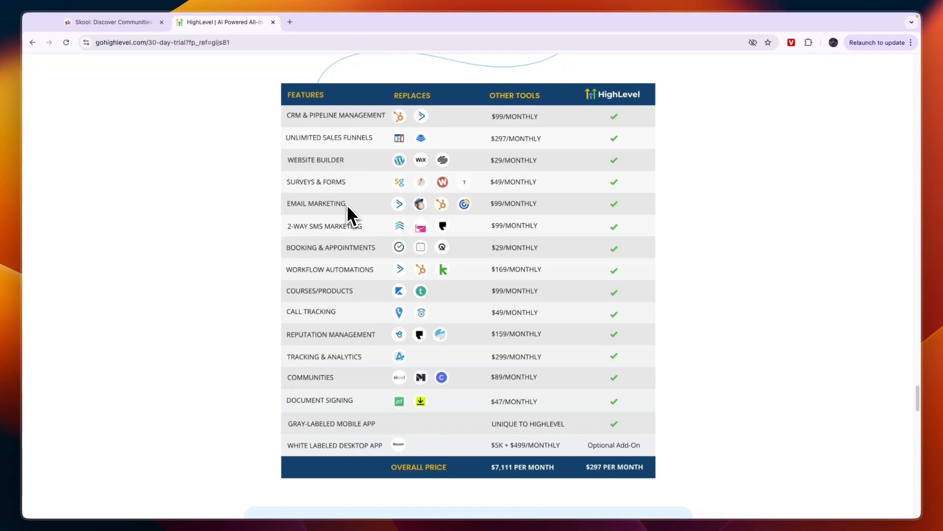
mouse_move(297, 154)
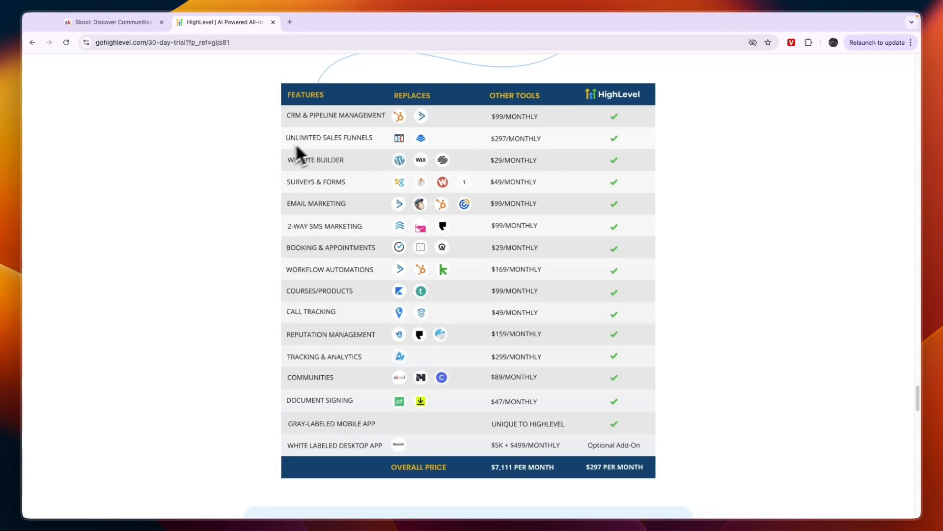
mouse_move(336, 135)
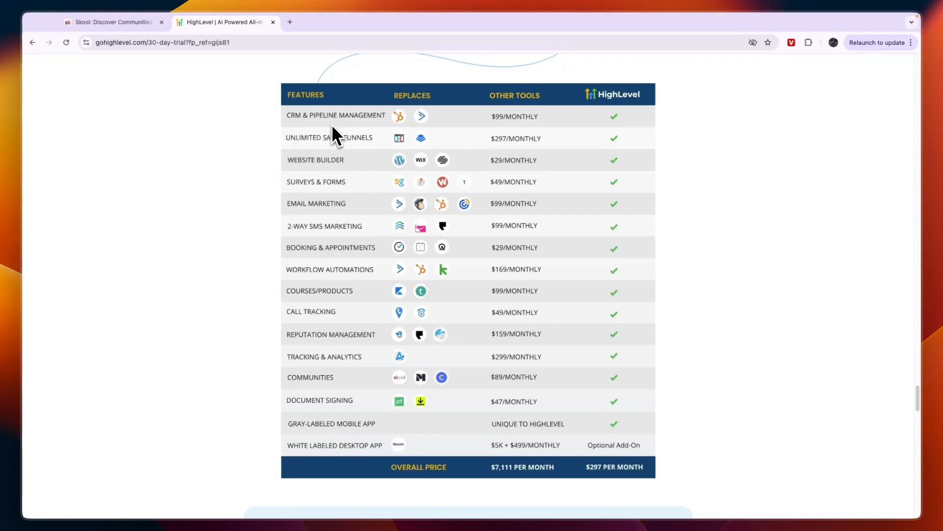
mouse_move(319, 252)
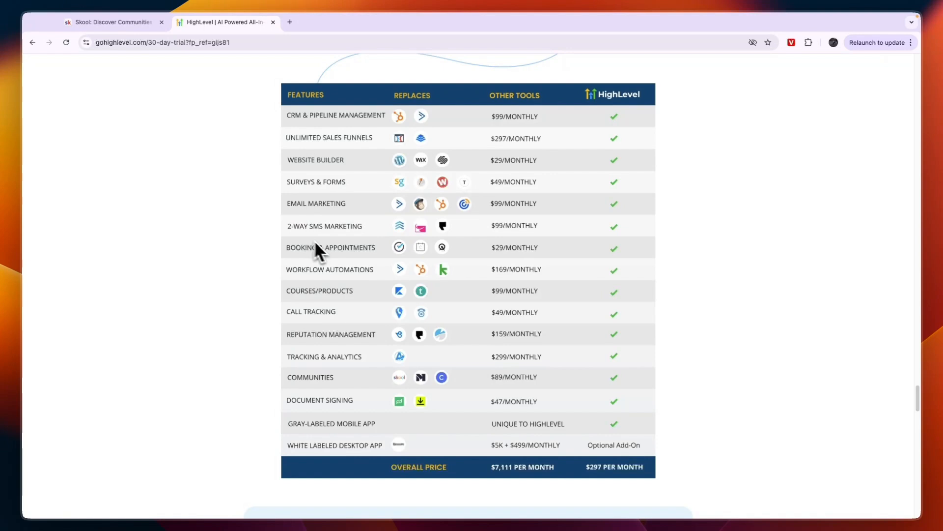
mouse_move(318, 317)
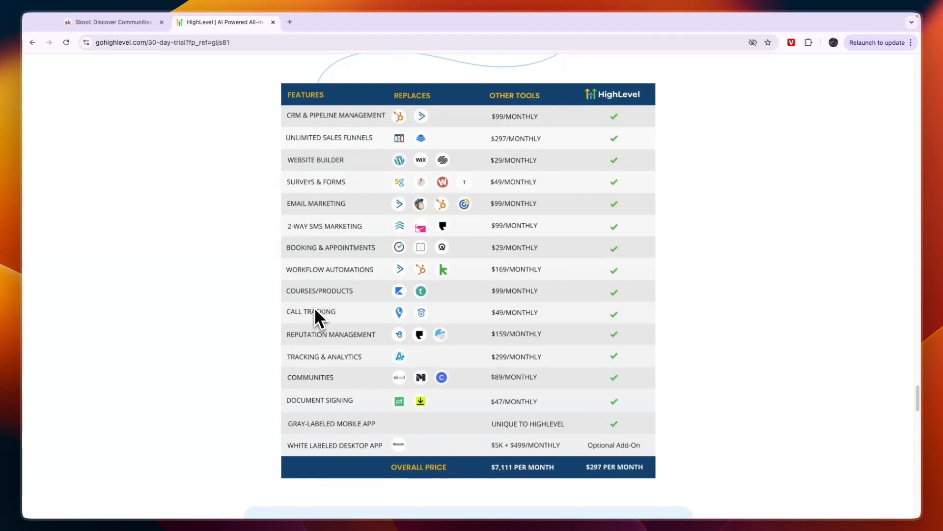
mouse_move(325, 356)
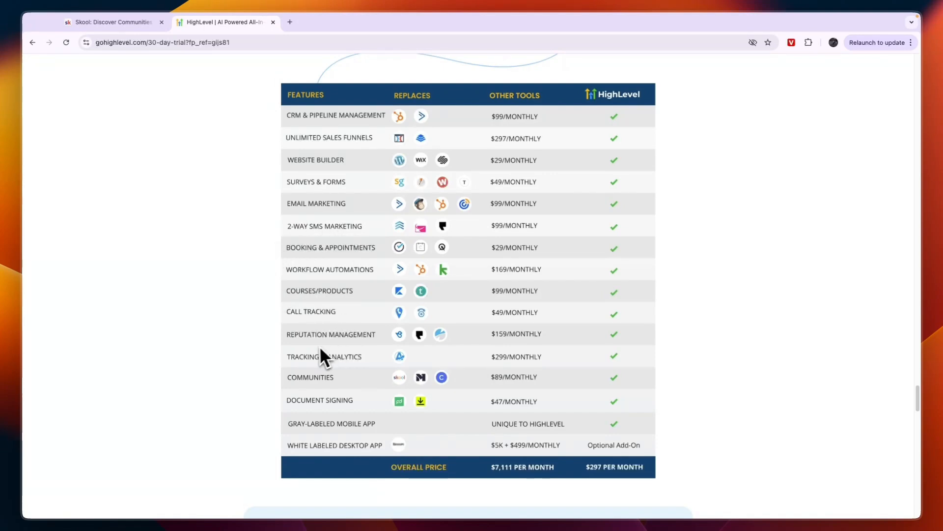
mouse_move(330, 419)
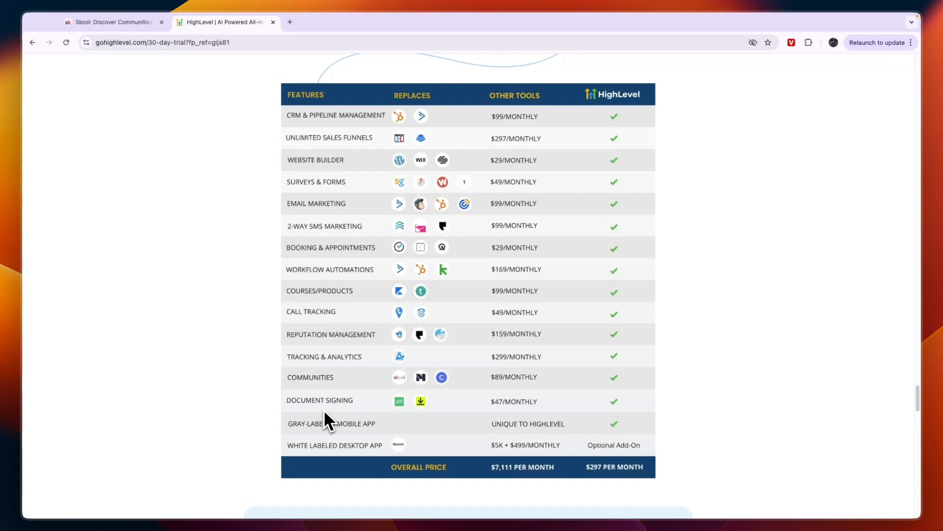
mouse_move(348, 437)
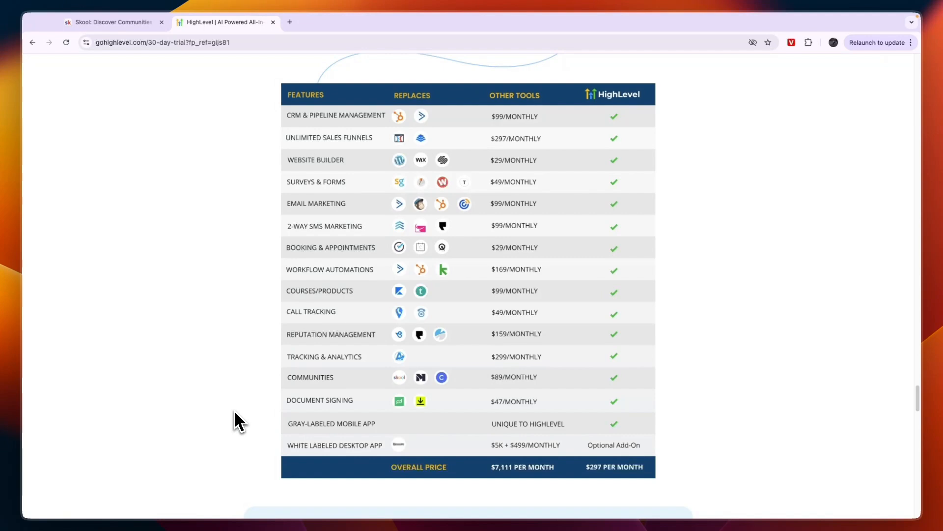
click(112, 22)
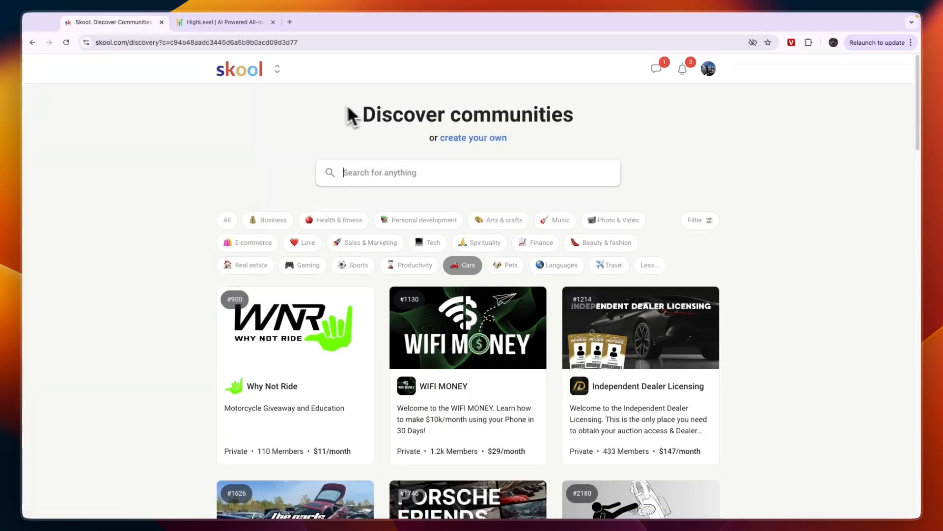
Step: Open Skool's Create your community signup showing 14 days free, then $99/month
click(473, 137)
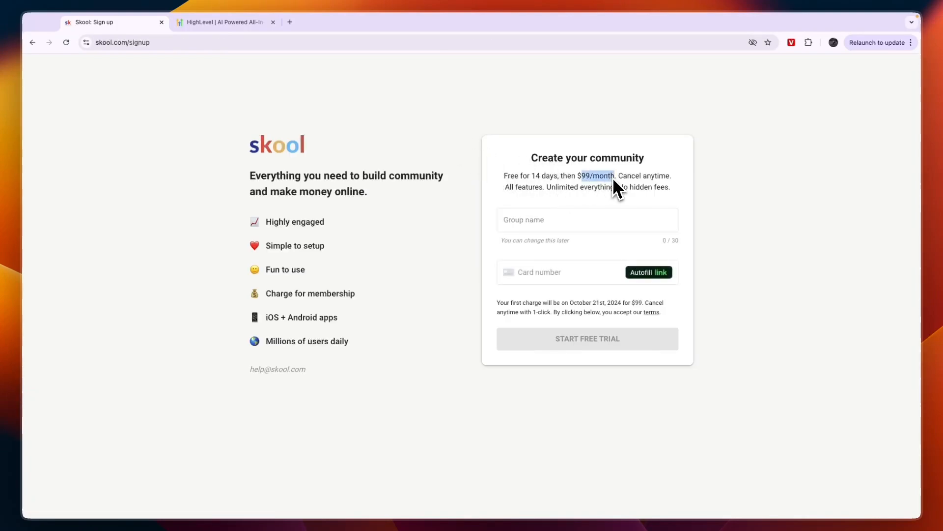
click(226, 22)
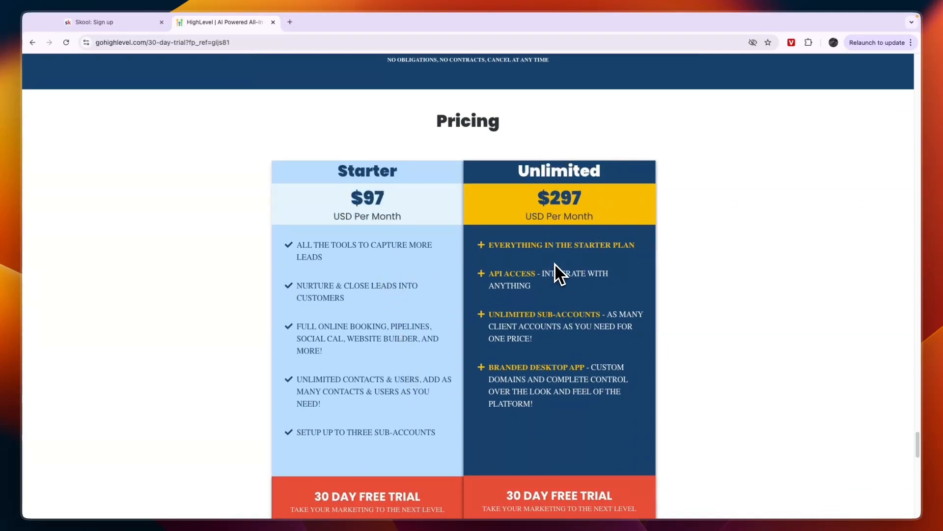
mouse_move(545, 319)
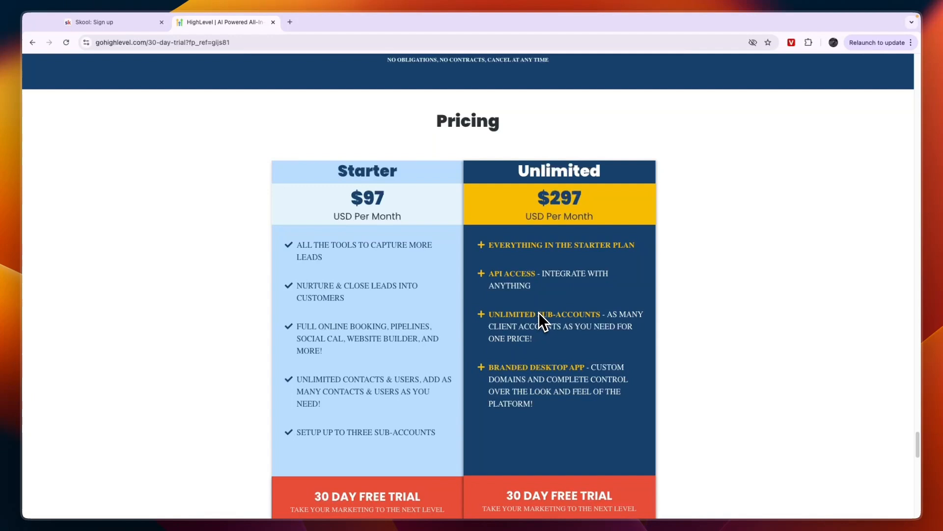
Step: Scroll HighLevel's Starter $97 and Unlimited $297 plans down to their 30-day trial buttons
scroll(down, 3)
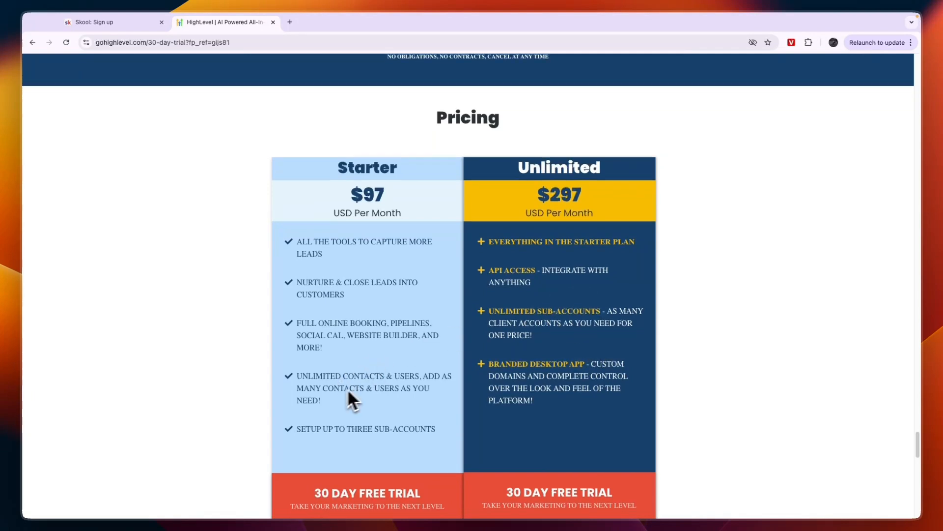
scroll(down, 3)
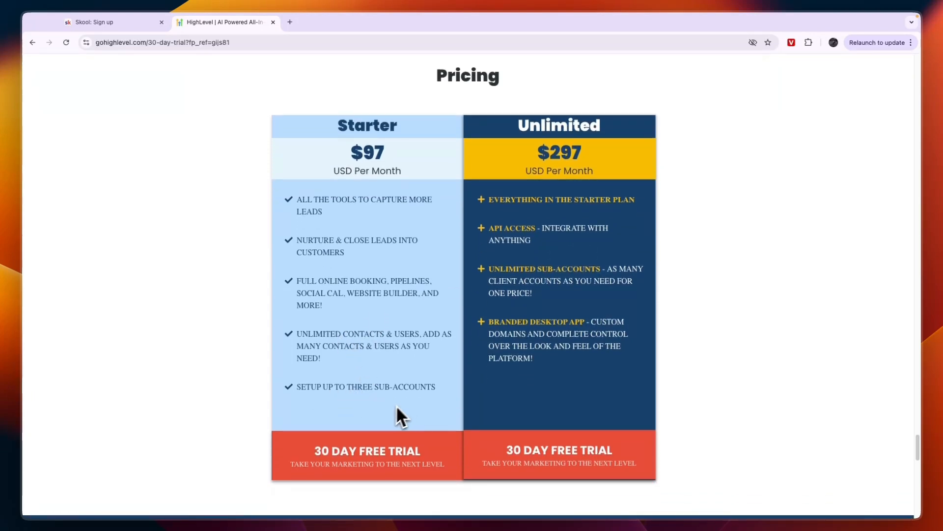
click(111, 23)
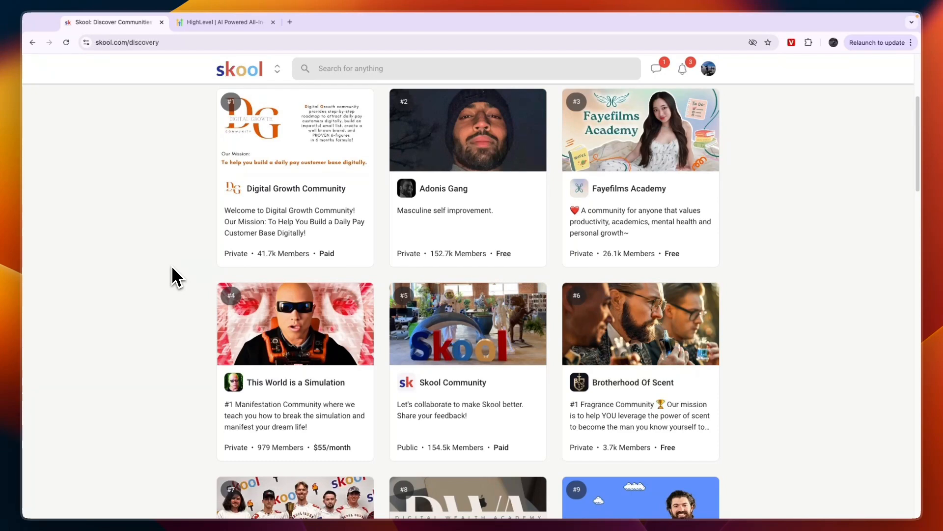
mouse_move(158, 239)
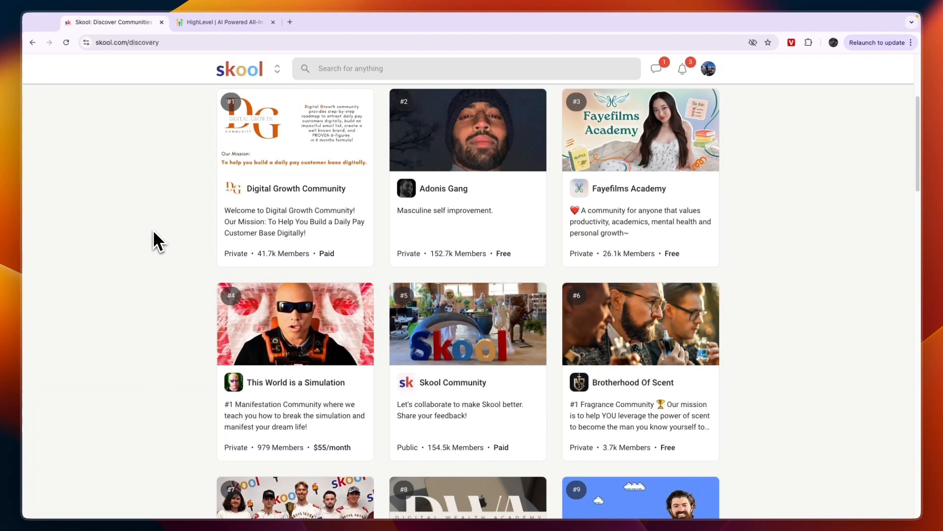
mouse_move(149, 263)
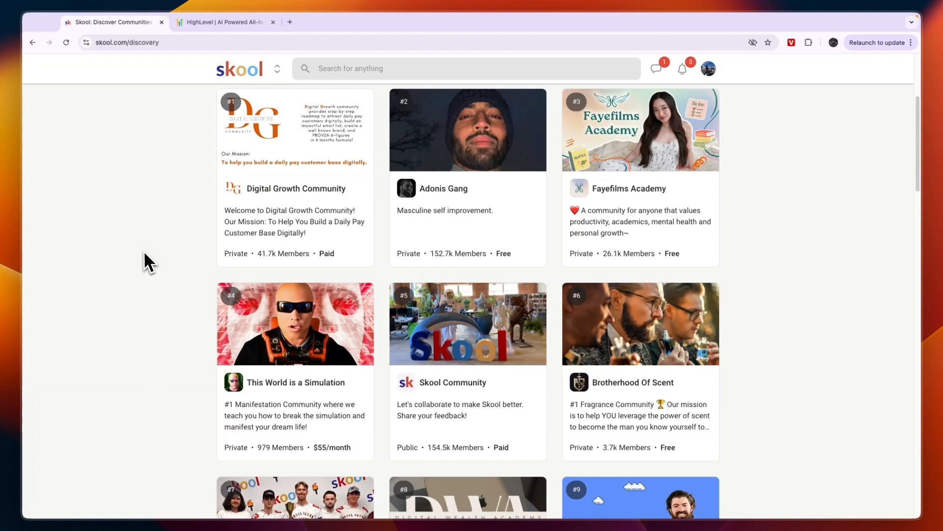
Step: Scroll Skool's discovery rankings down to communities #7–#9
scroll(down, 3)
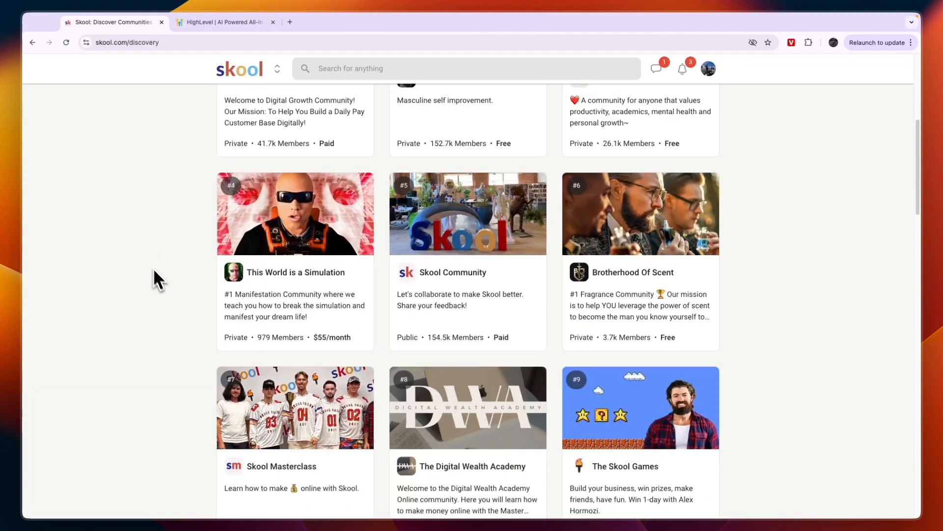
mouse_move(150, 198)
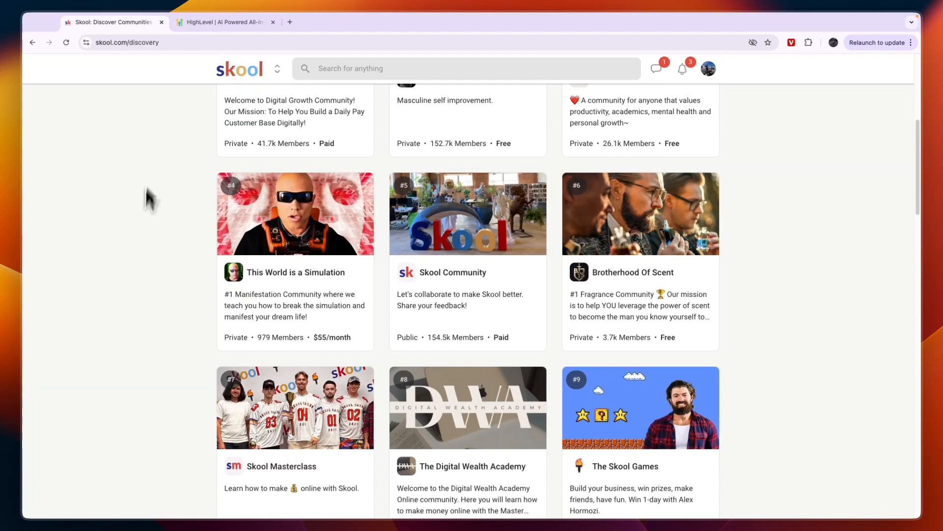
click(224, 22)
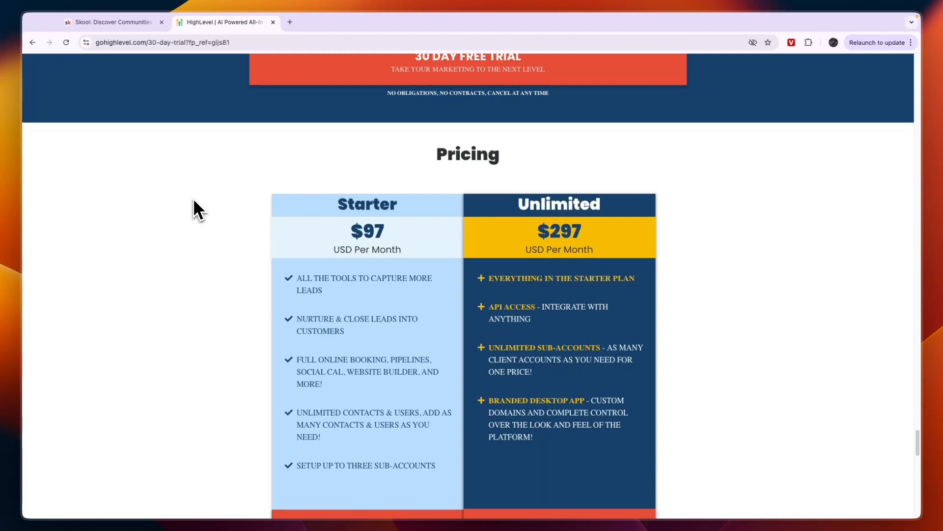
Step: Scroll HighLevel's pricing down to both plans' 30-day free-trial buttons
scroll(down, 3)
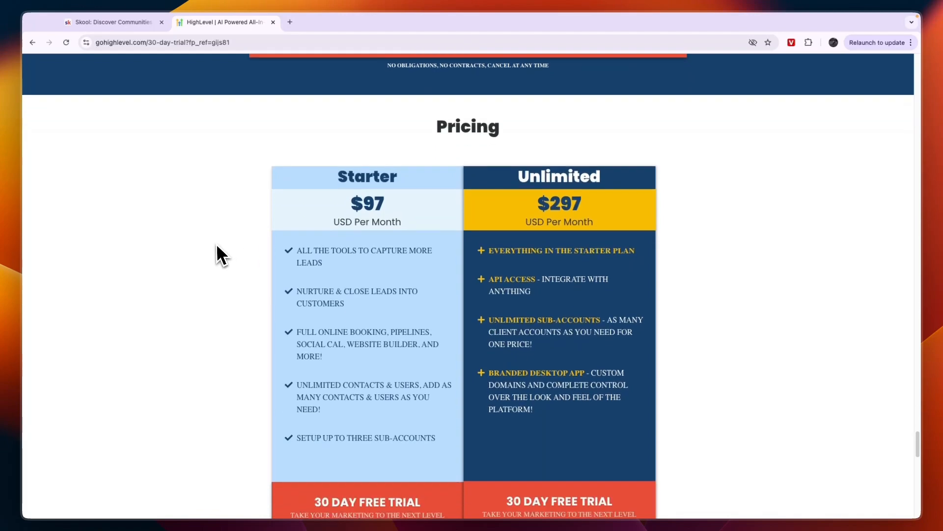
scroll(down, 3)
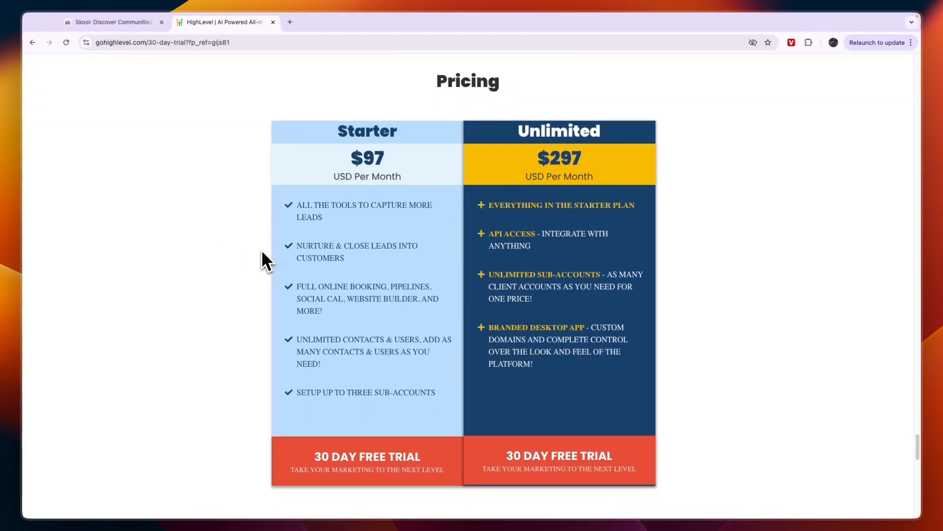
click(112, 22)
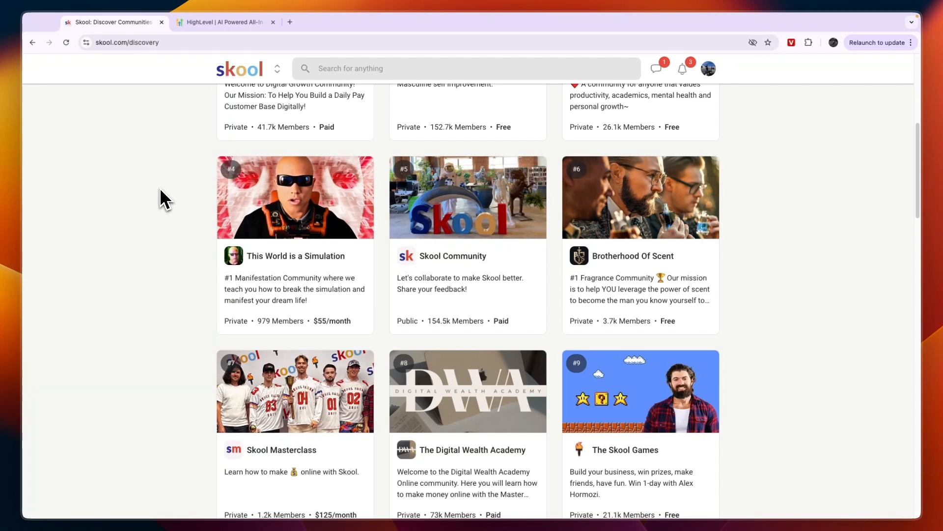
mouse_move(170, 191)
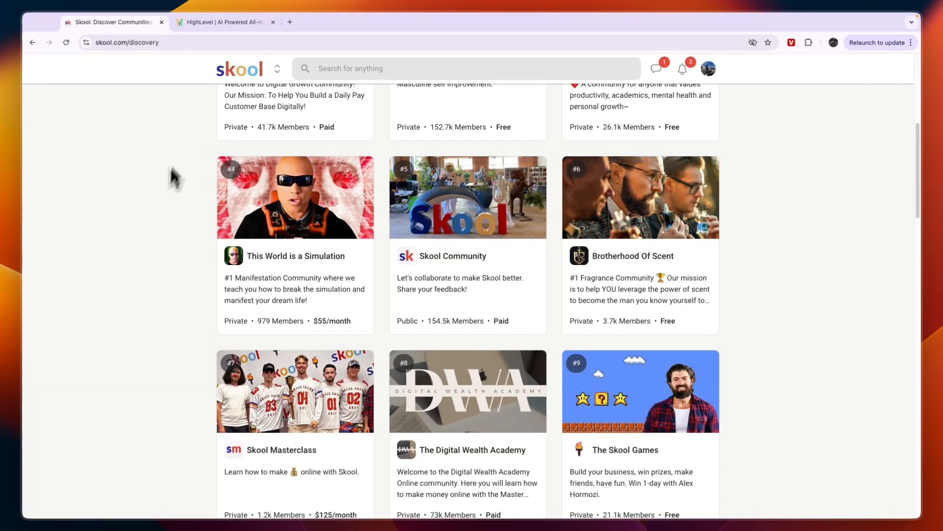
click(222, 22)
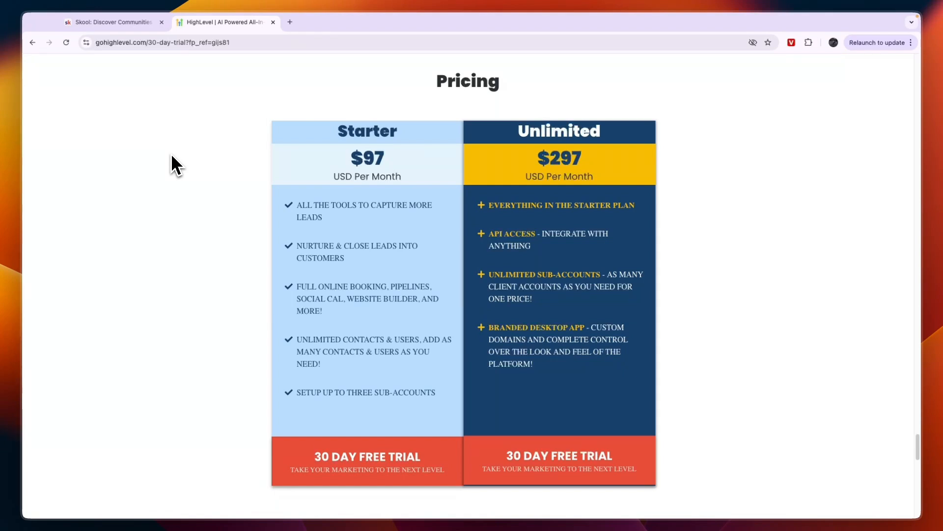
mouse_move(189, 168)
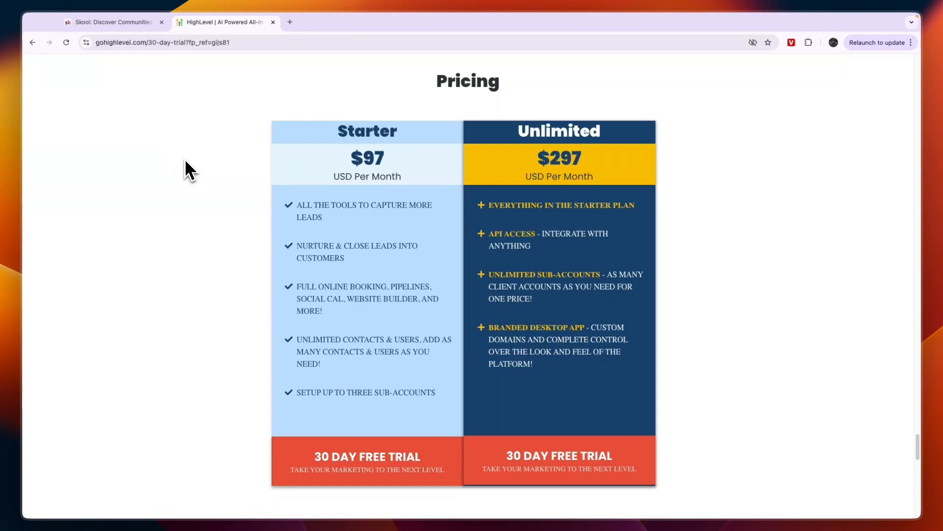
Step: Open HighLevel's 30 Day Free Trial form asking for company, name, email and phone
click(367, 460)
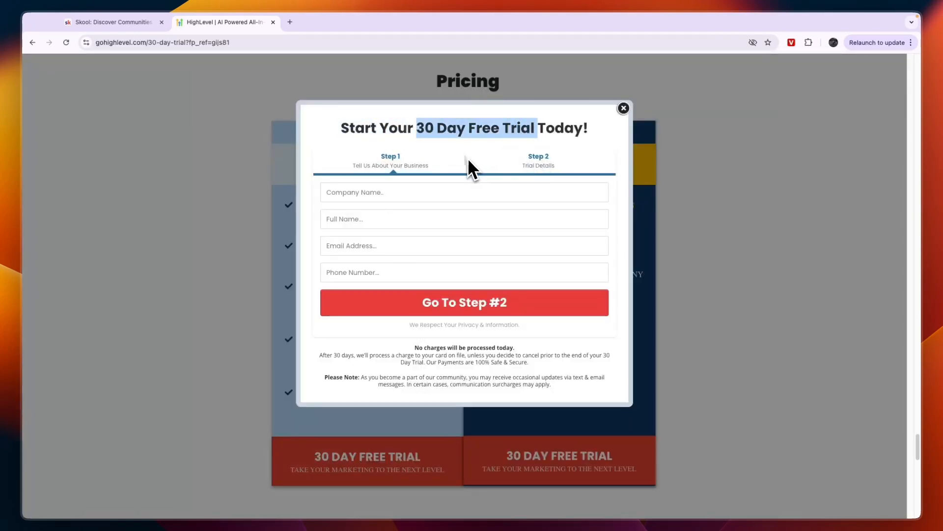
click(111, 23)
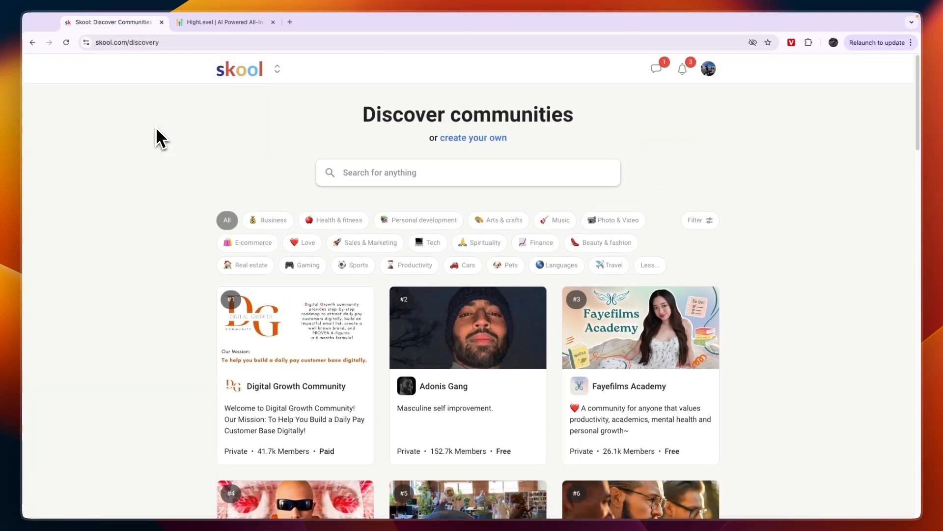
mouse_move(145, 163)
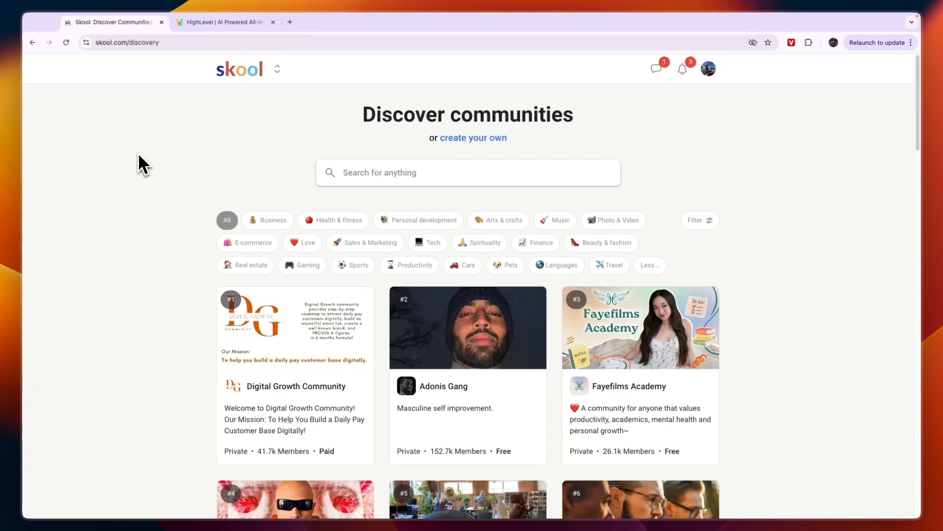
Step: Close HighLevel's free trial signup form and return to Skool's discovery page
click(224, 21)
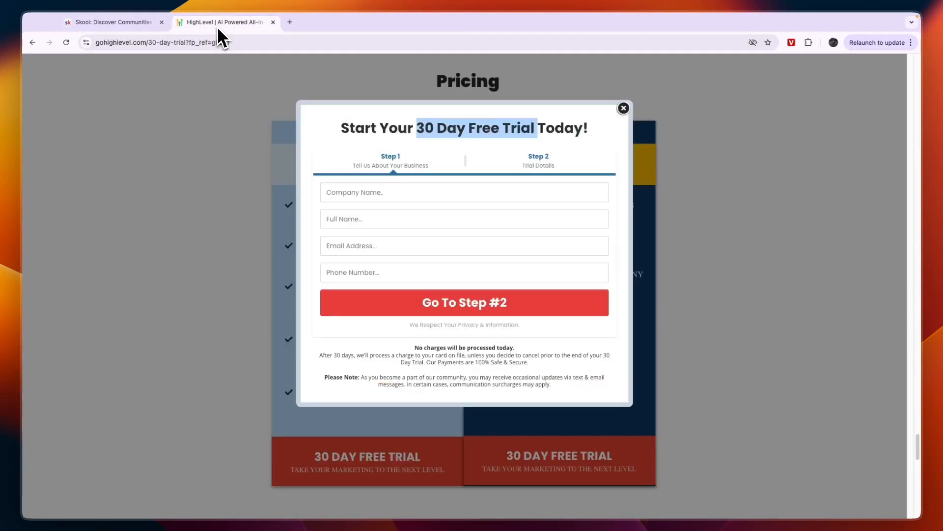
click(624, 107)
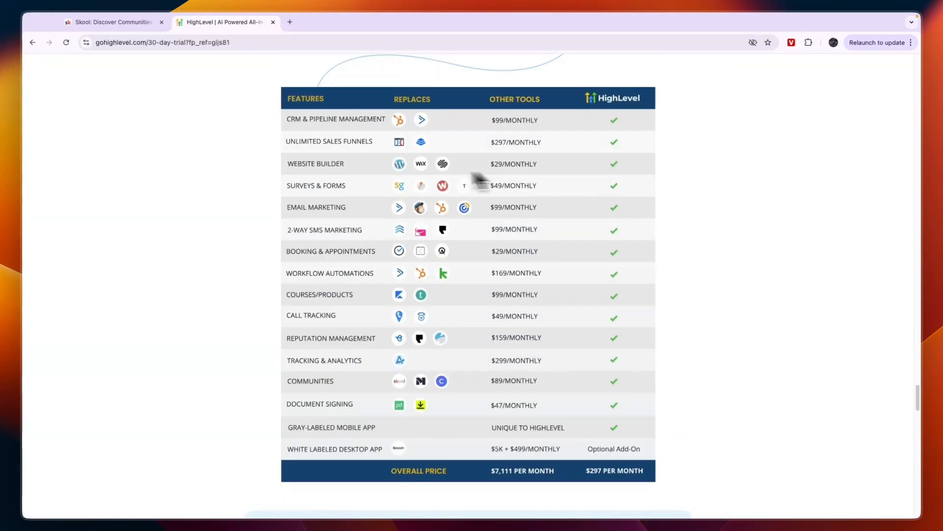
mouse_move(448, 187)
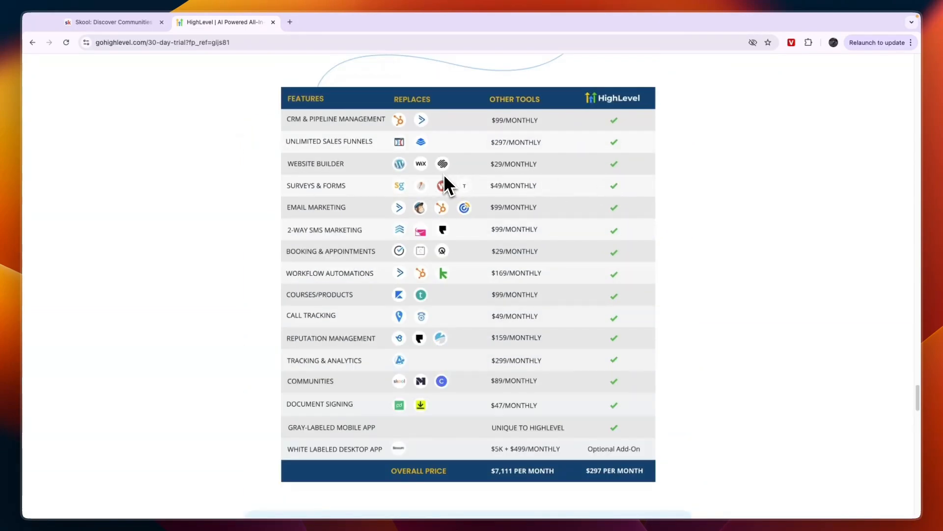
click(112, 22)
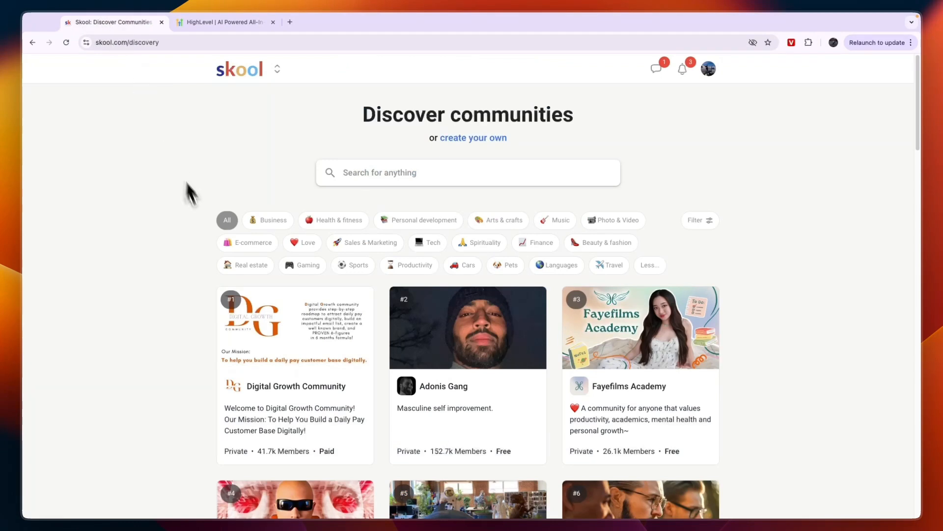
mouse_move(192, 225)
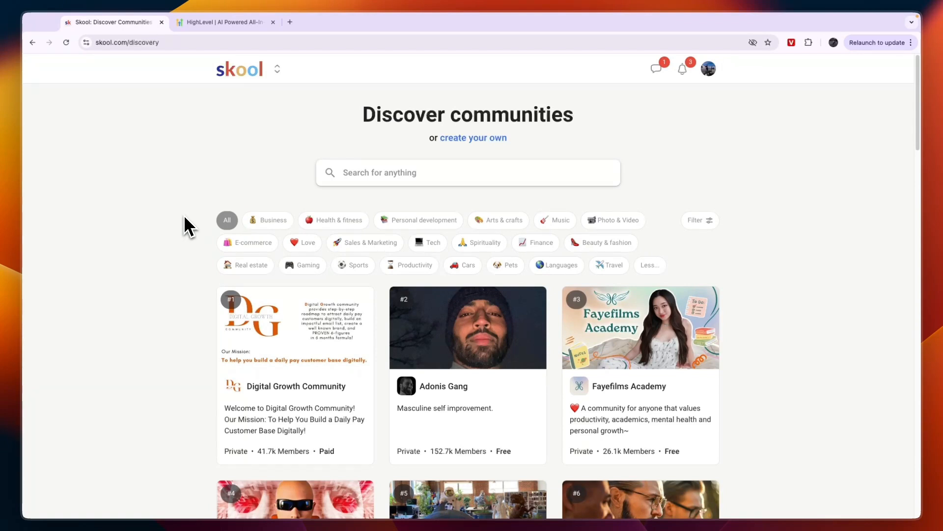
mouse_move(250, 158)
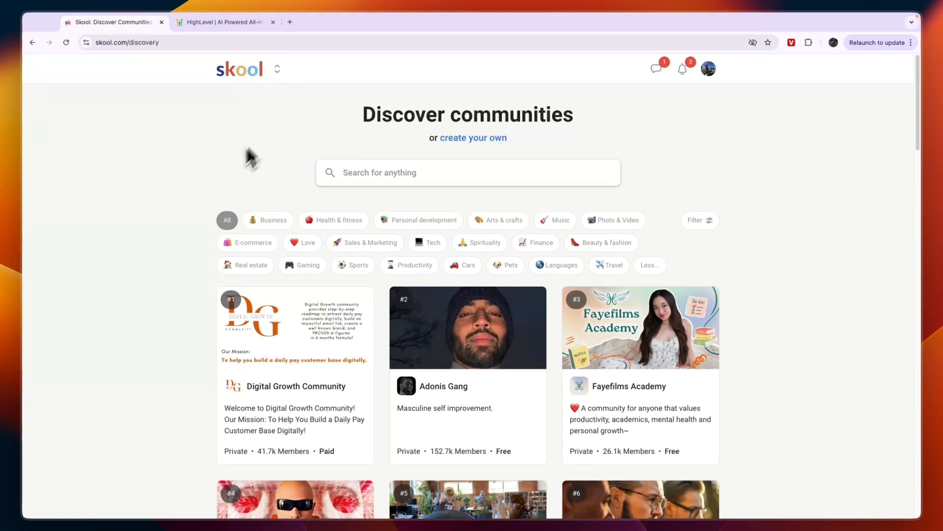
Step: Scroll Skool's discovery rankings down to communities #4–#9
scroll(down, 3)
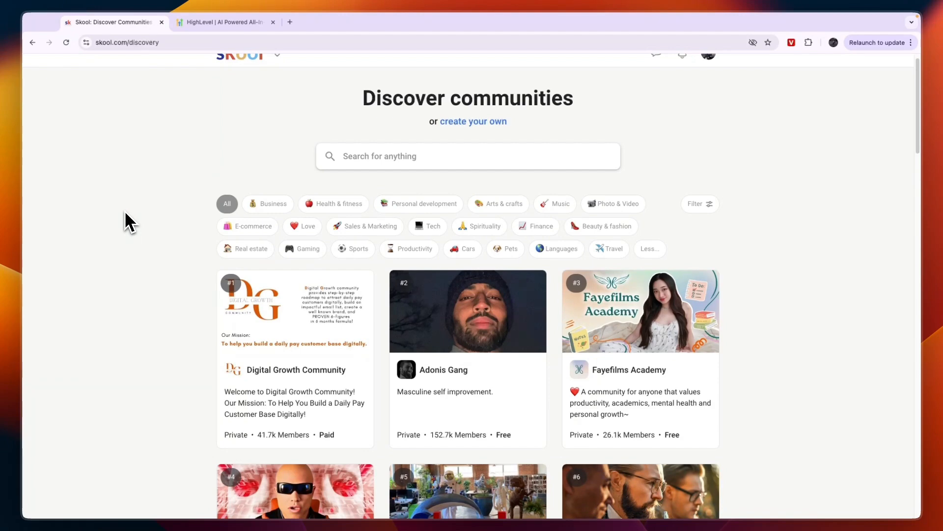
scroll(down, 3)
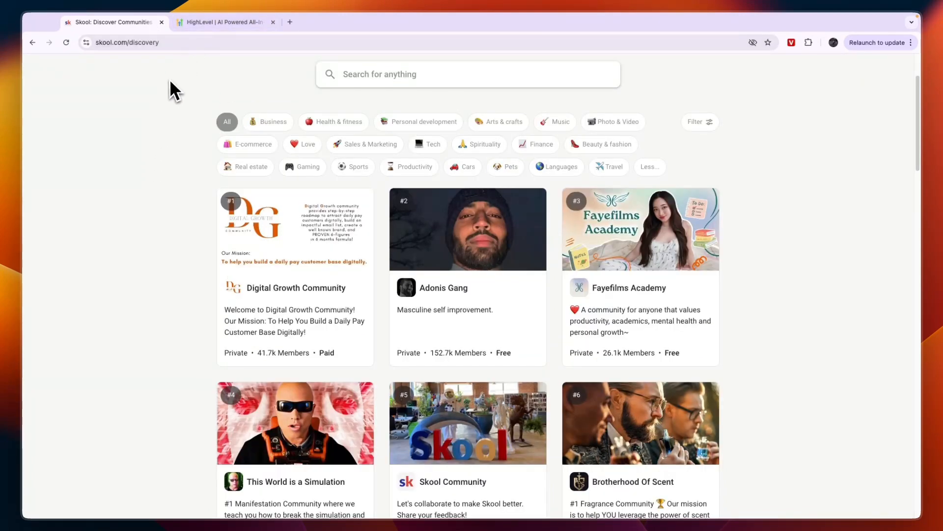
mouse_move(167, 113)
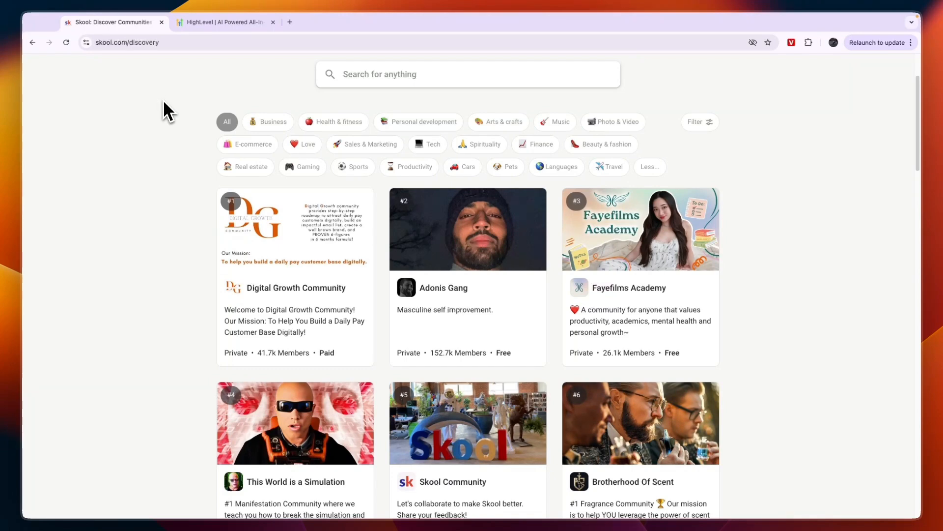
mouse_move(167, 99)
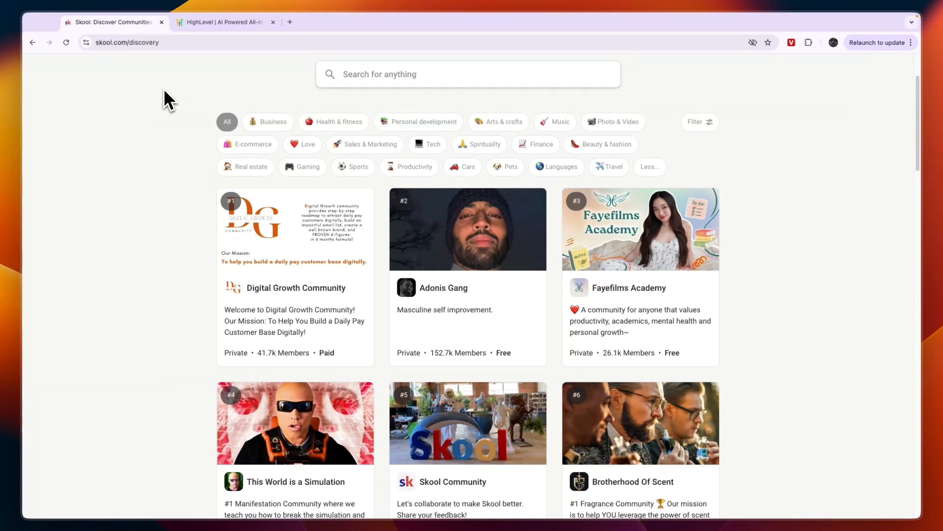
scroll(down, 3)
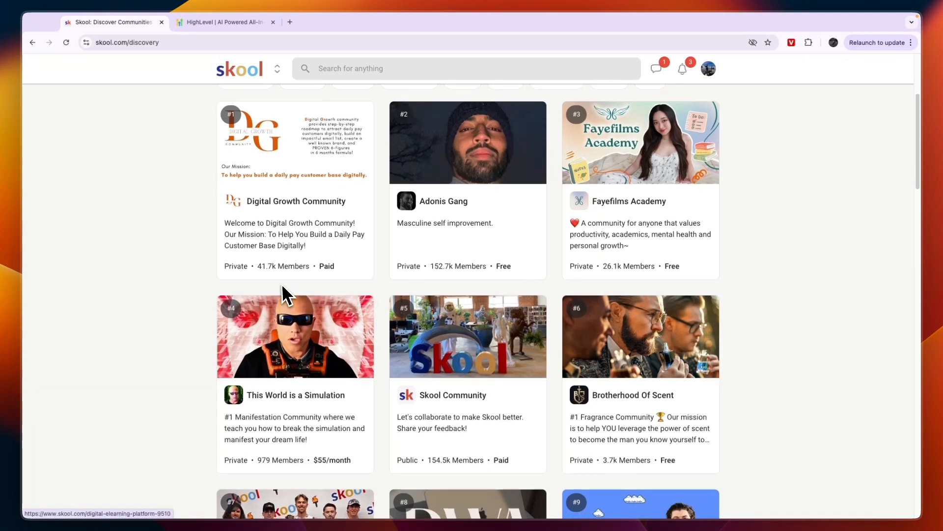
scroll(down, 3)
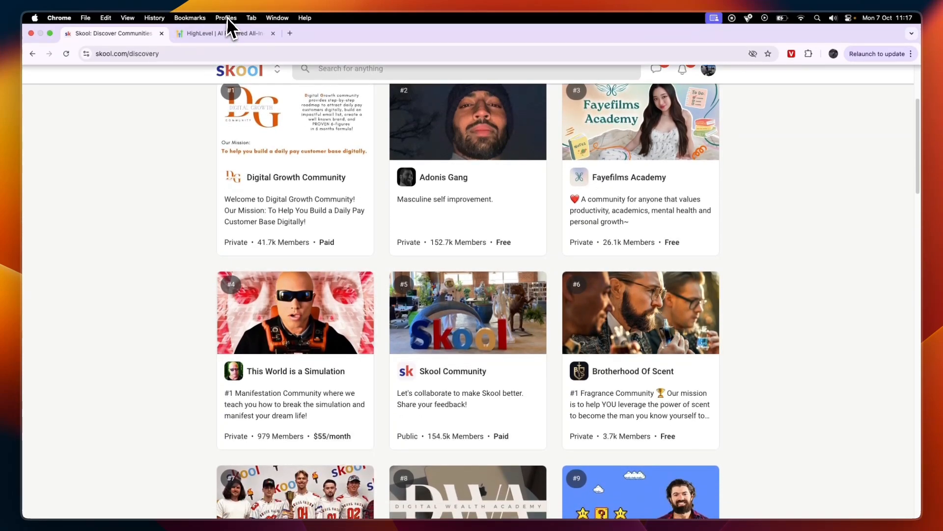
click(223, 33)
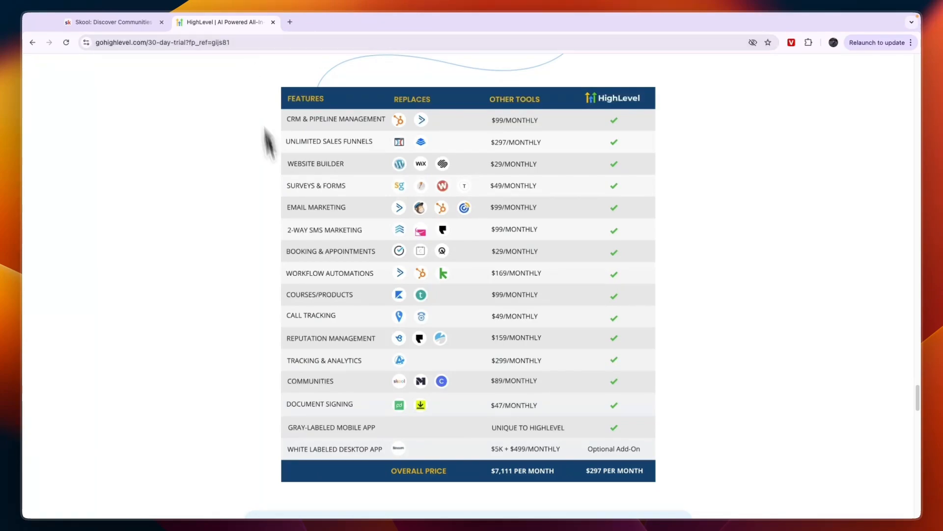
Step: Scroll past the membership areas to the 'Power Up Your Business' hero with its 30-day free trial
scroll(down, 3)
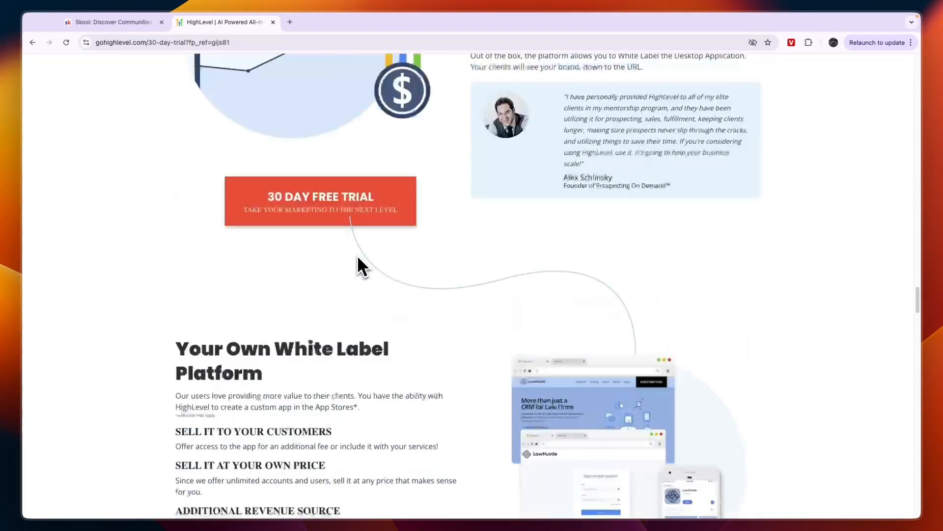
scroll(down, 3)
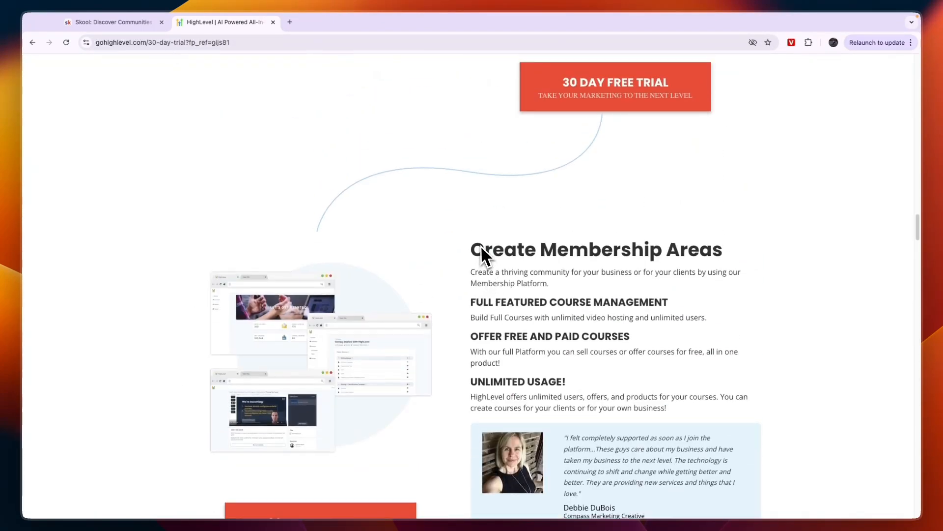
scroll(up, 3)
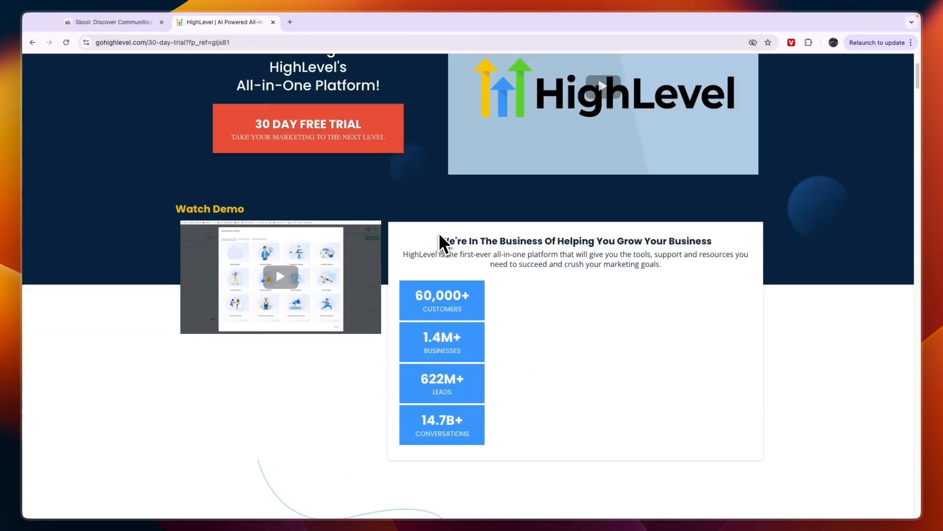
scroll(up, 3)
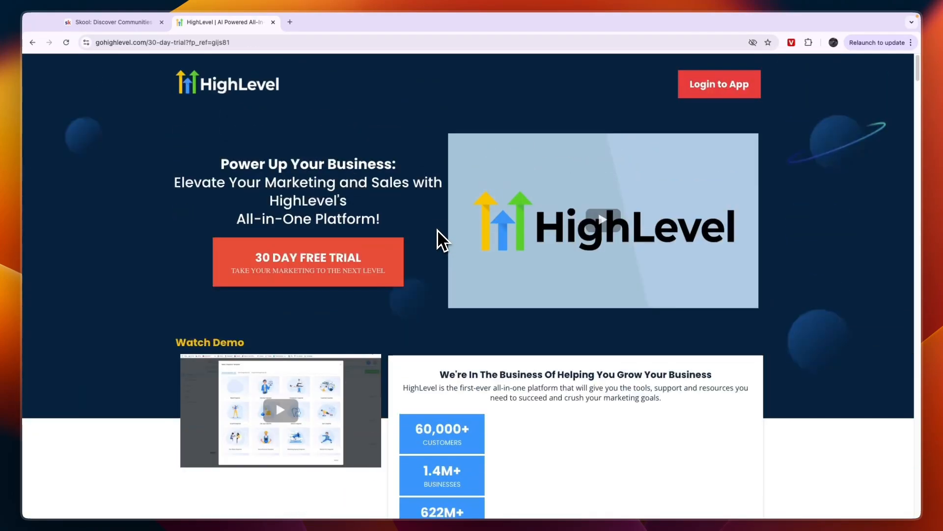